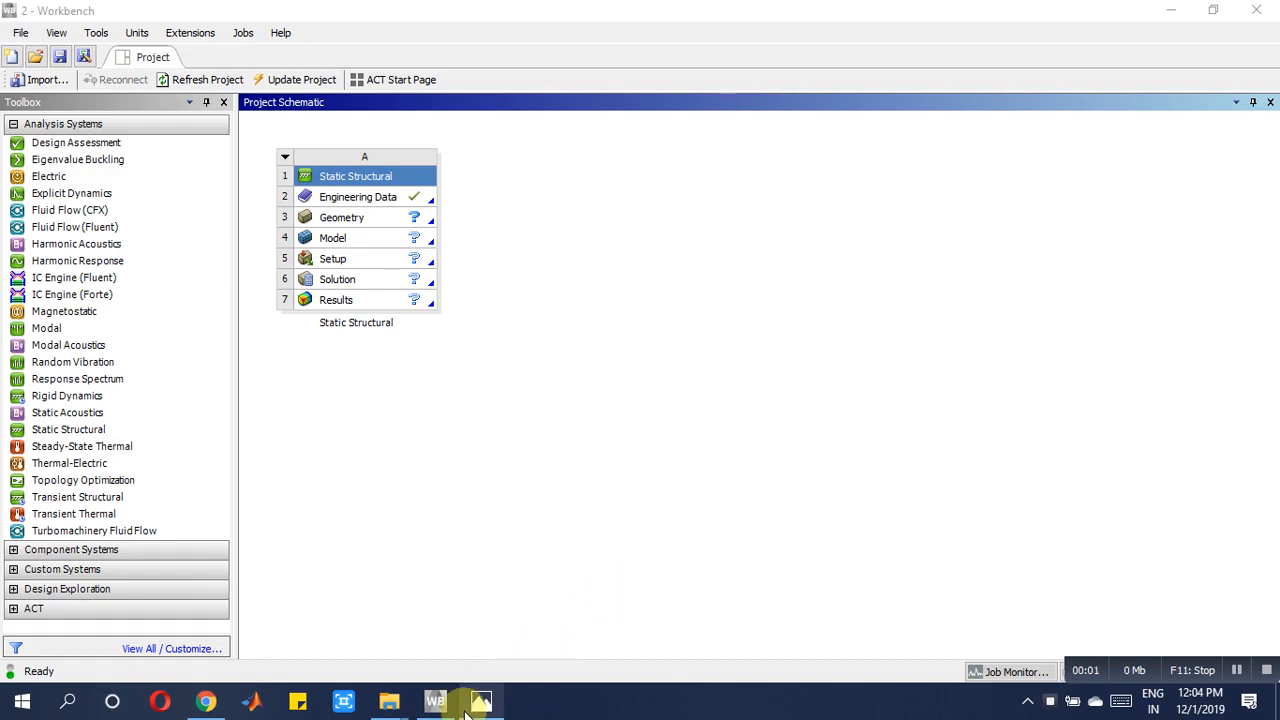
# - Give Structural Steel a Young's modulus of 2.1E+05 MPa and Poisson's ratio 0.27
pyautogui.click(480, 700)
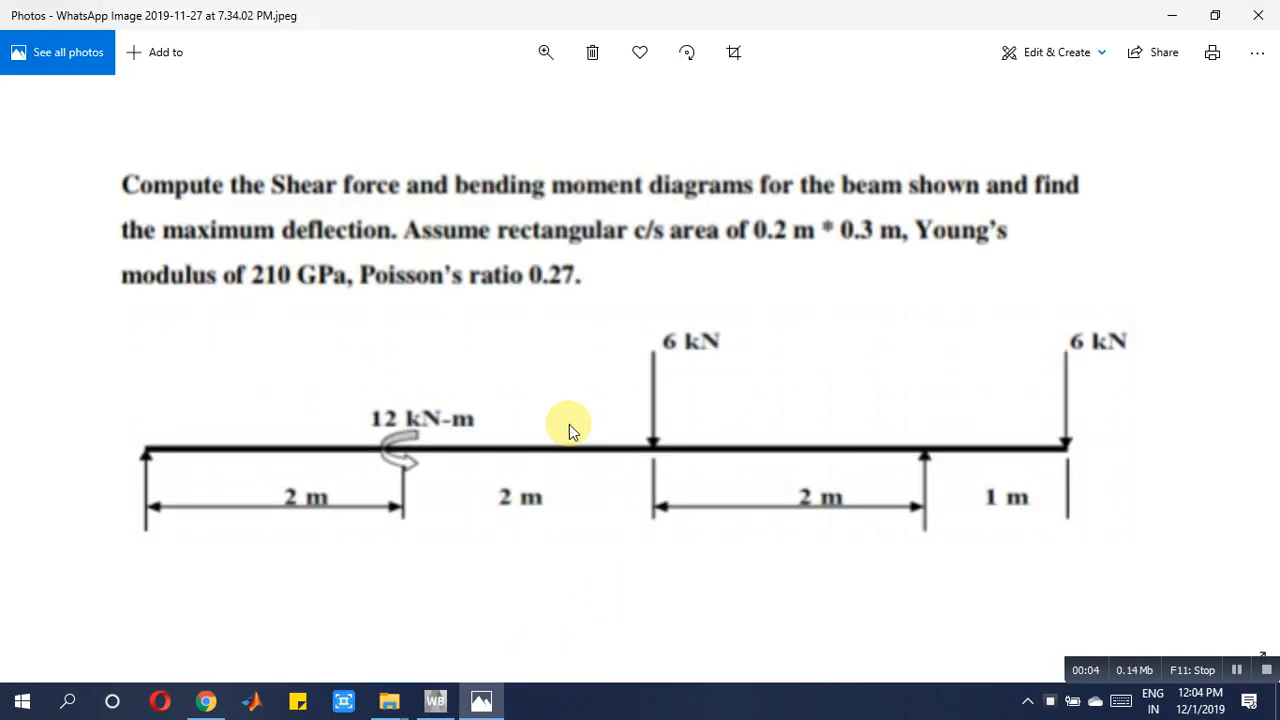
pyautogui.moveTo(437, 470)
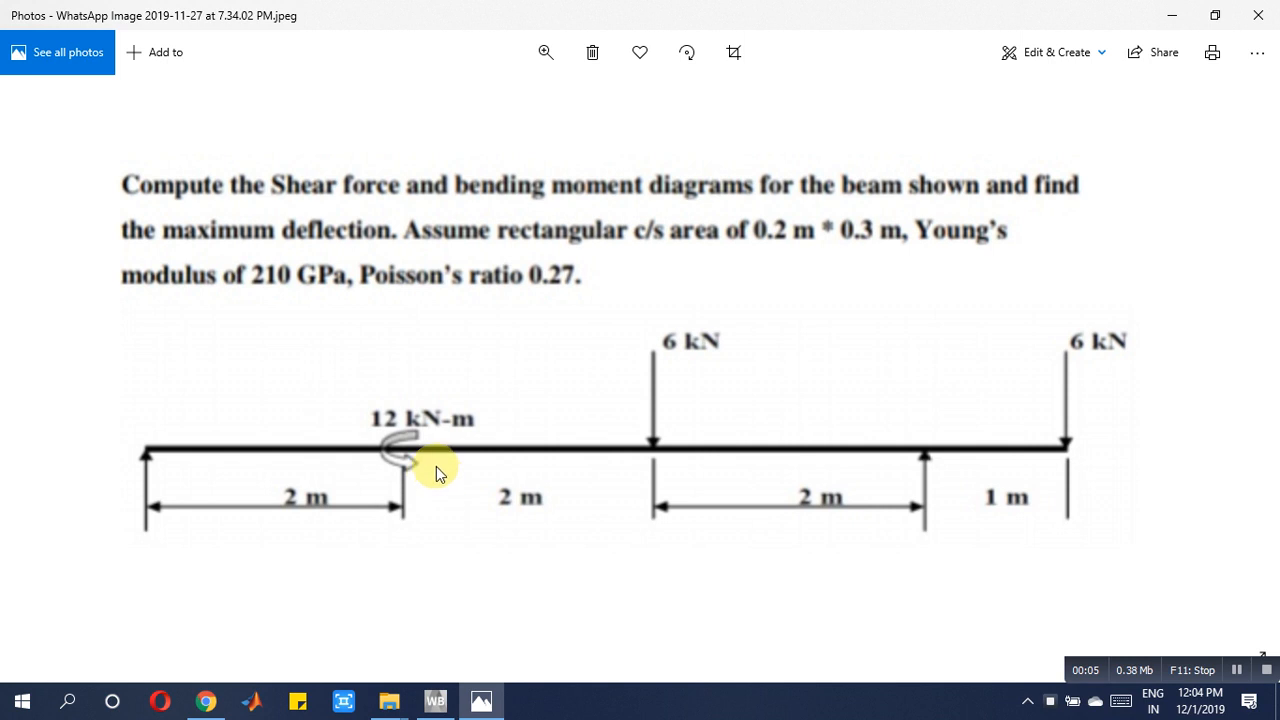
pyautogui.moveTo(393, 388)
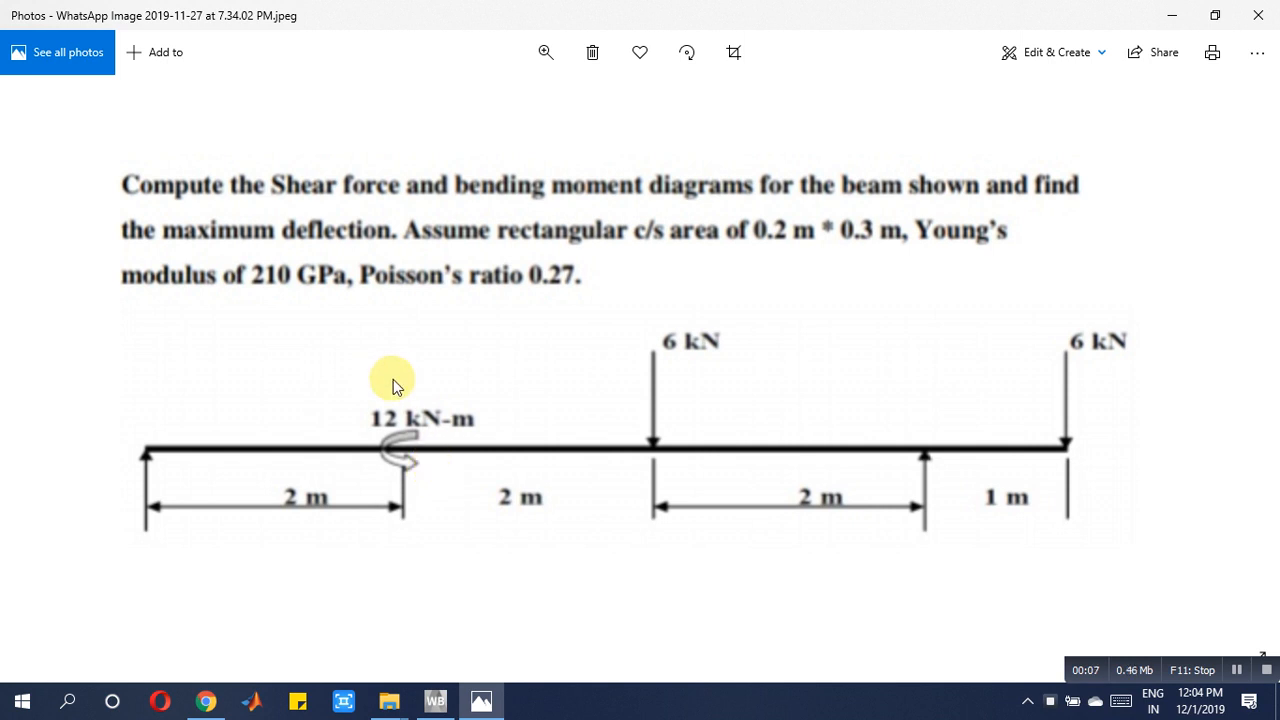
pyautogui.moveTo(489, 645)
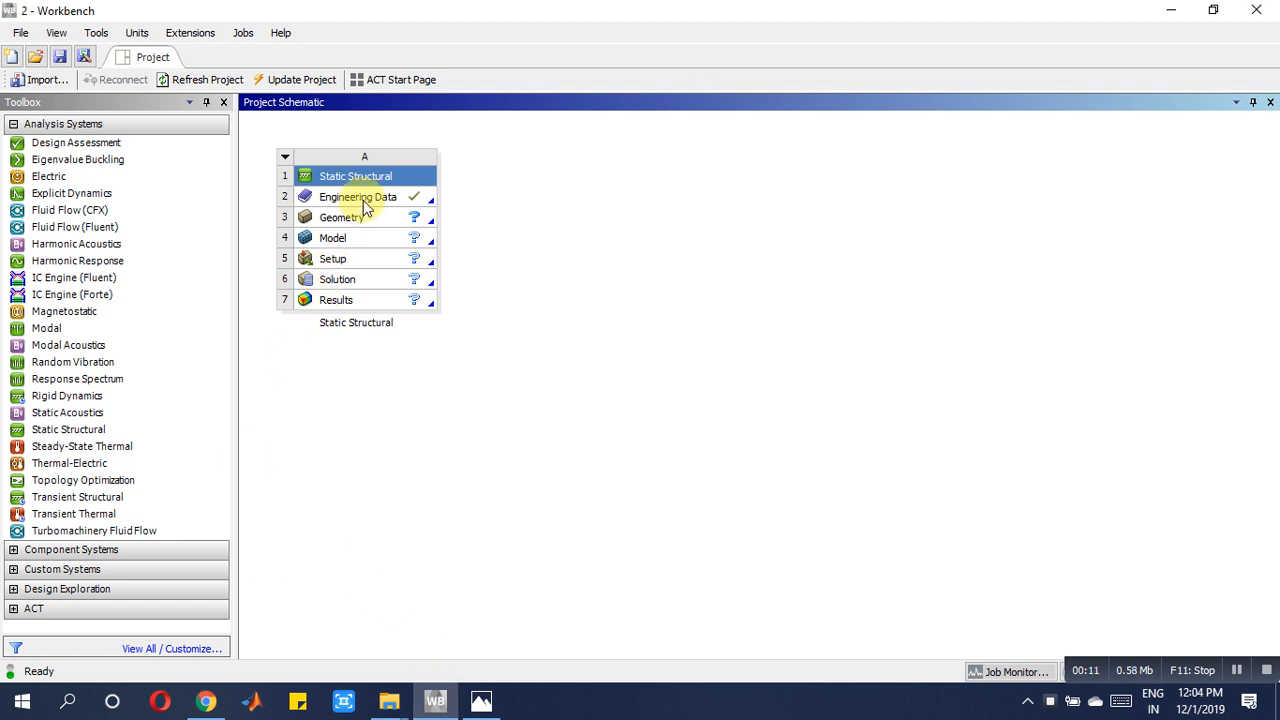
pyautogui.doubleClick(358, 196)
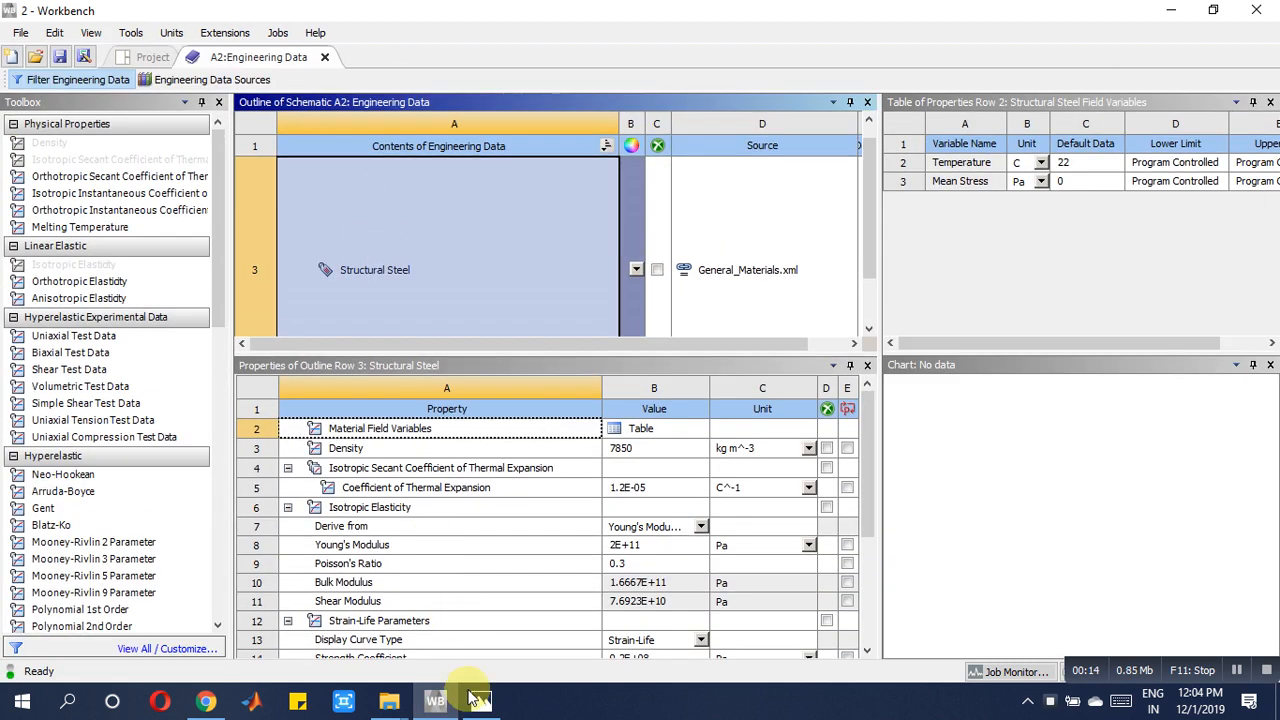
pyautogui.click(481, 700)
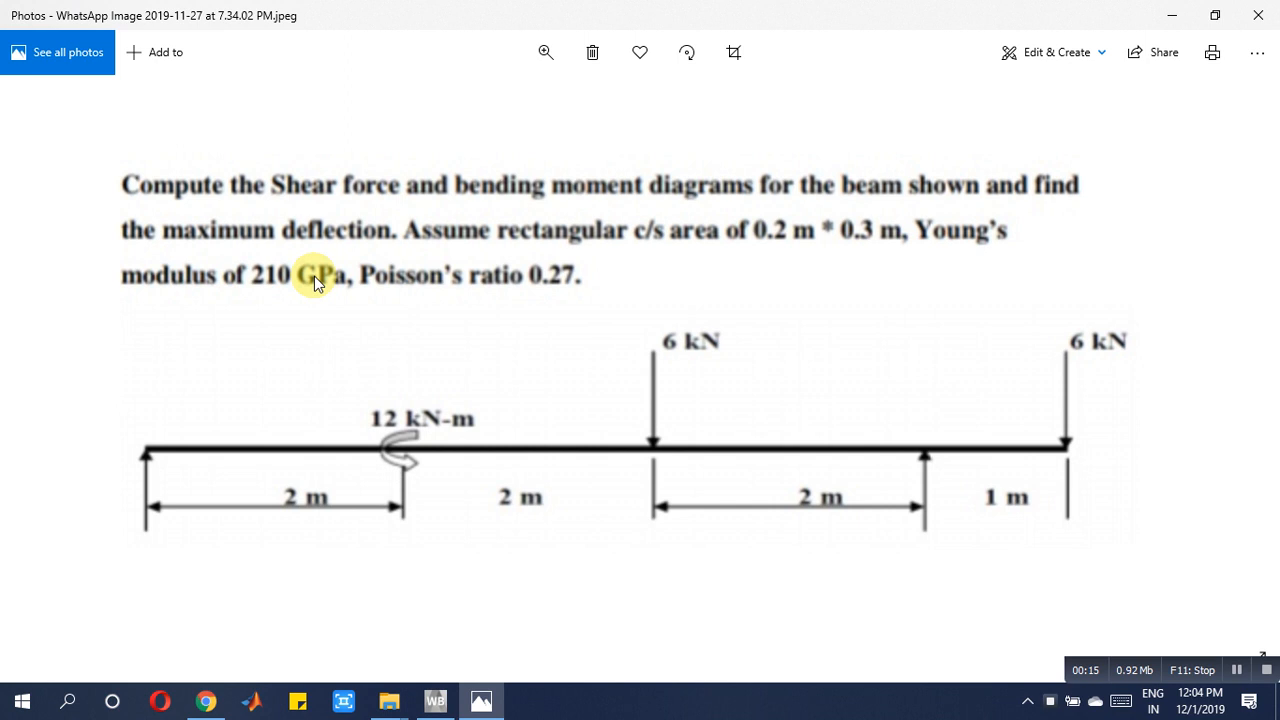
pyautogui.moveTo(500, 630)
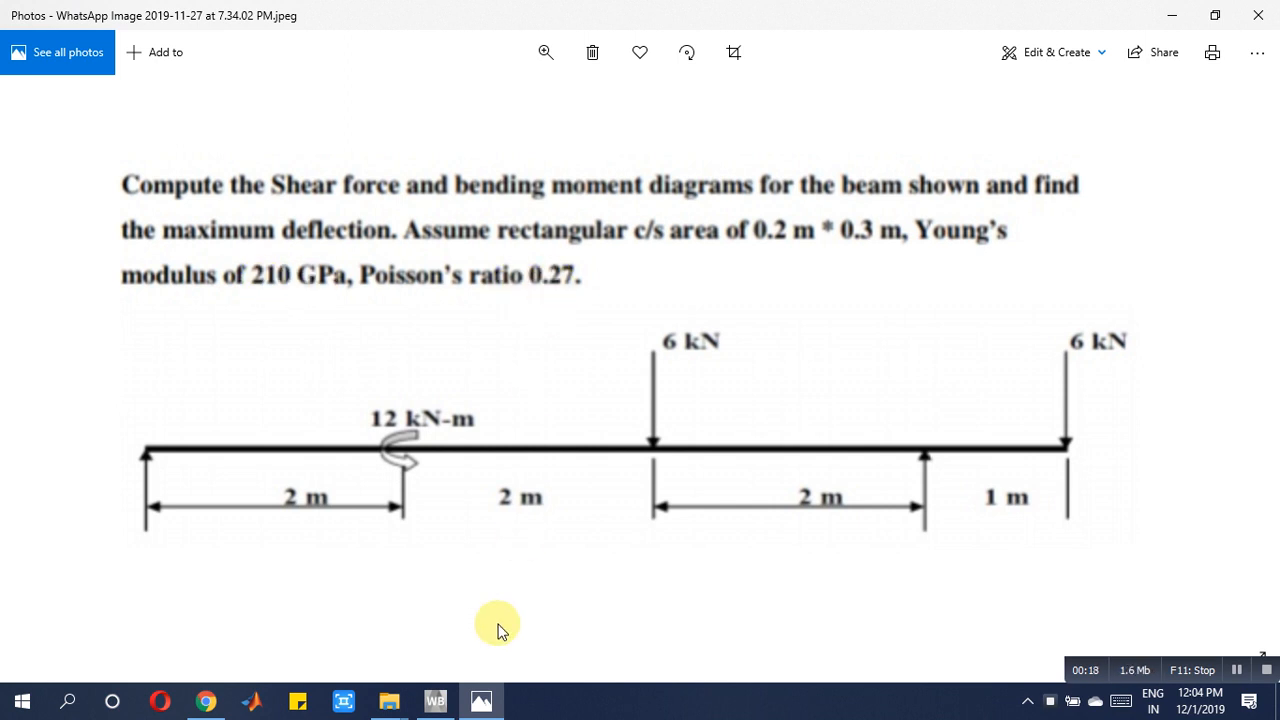
pyautogui.moveTo(435, 700)
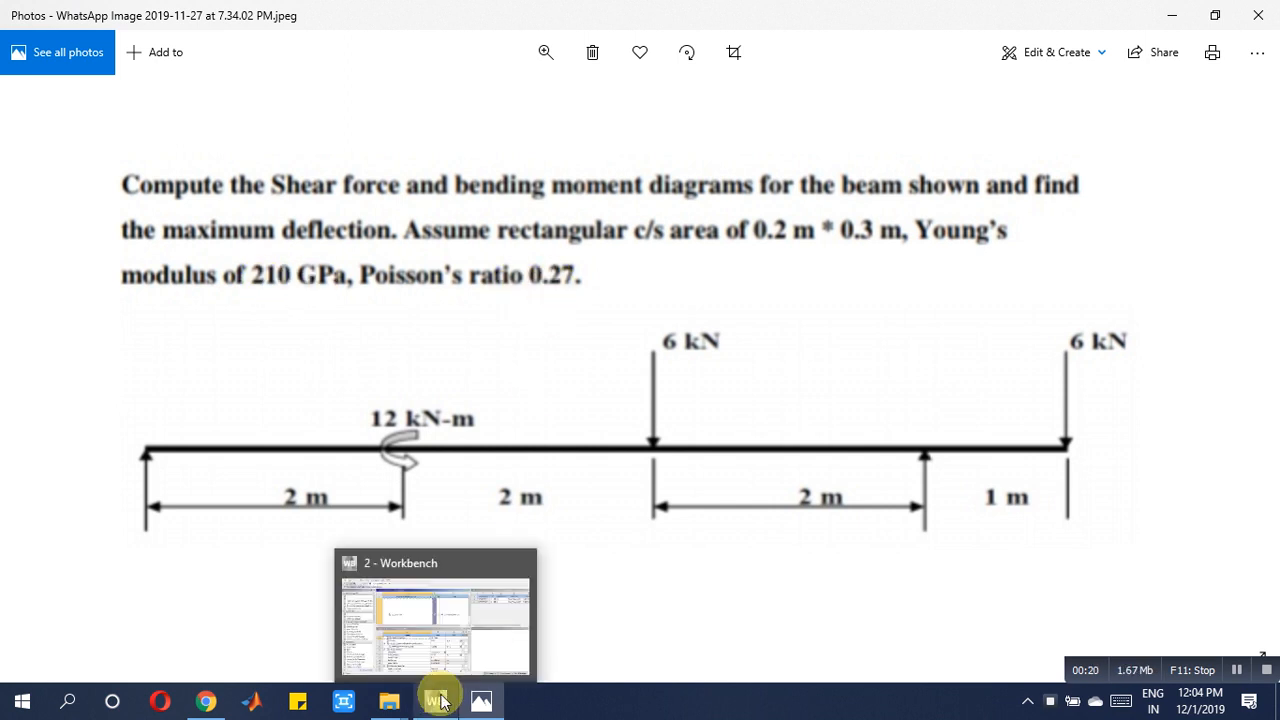
pyautogui.click(435, 700)
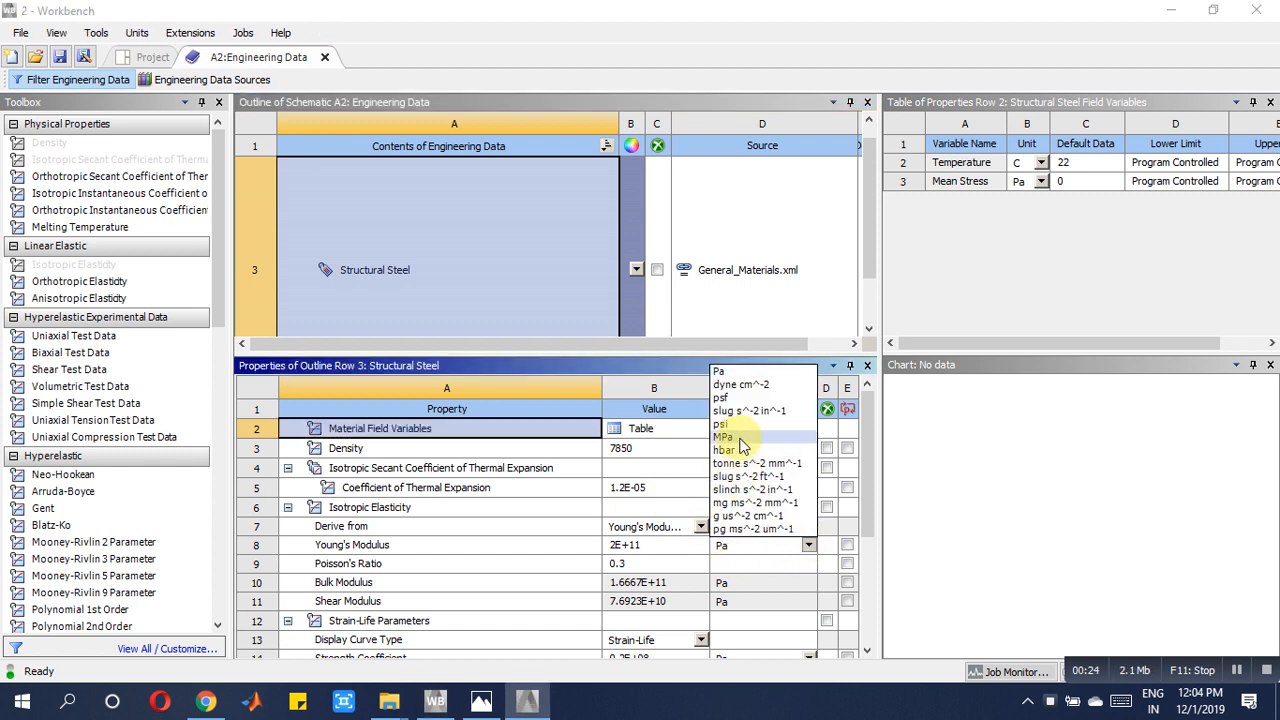
pyautogui.click(725, 437)
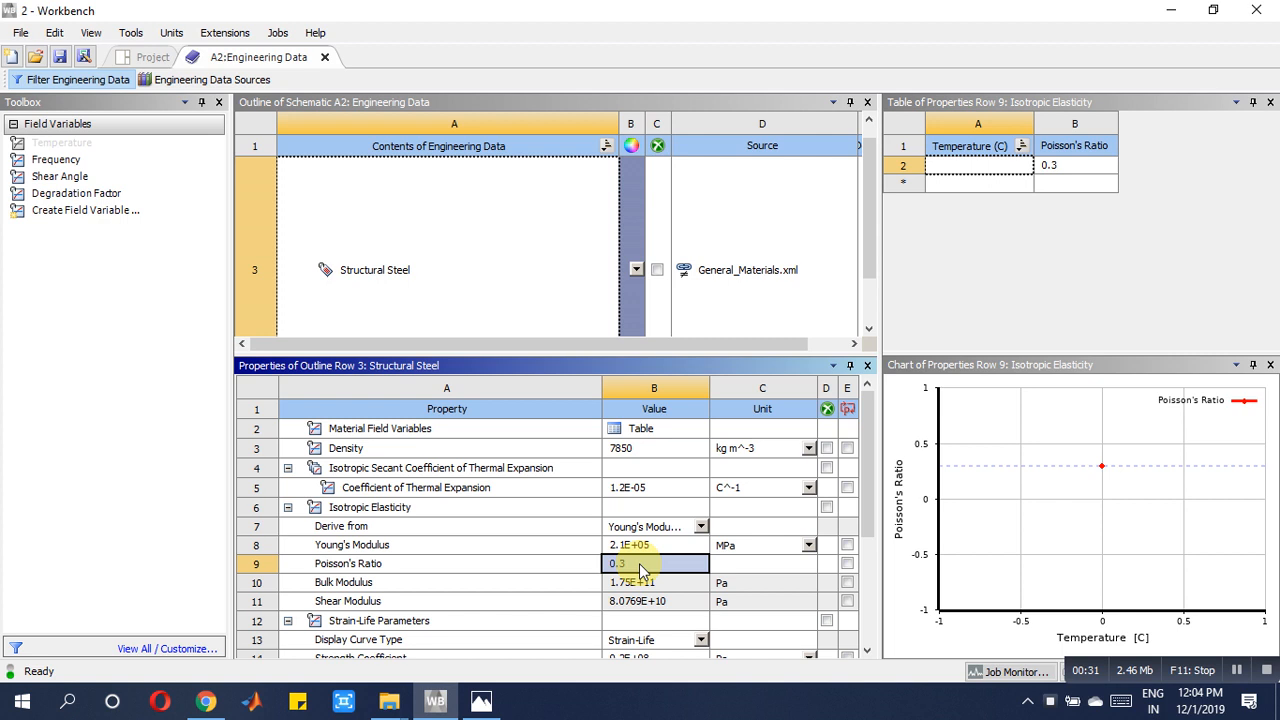
pyautogui.write('0.27')
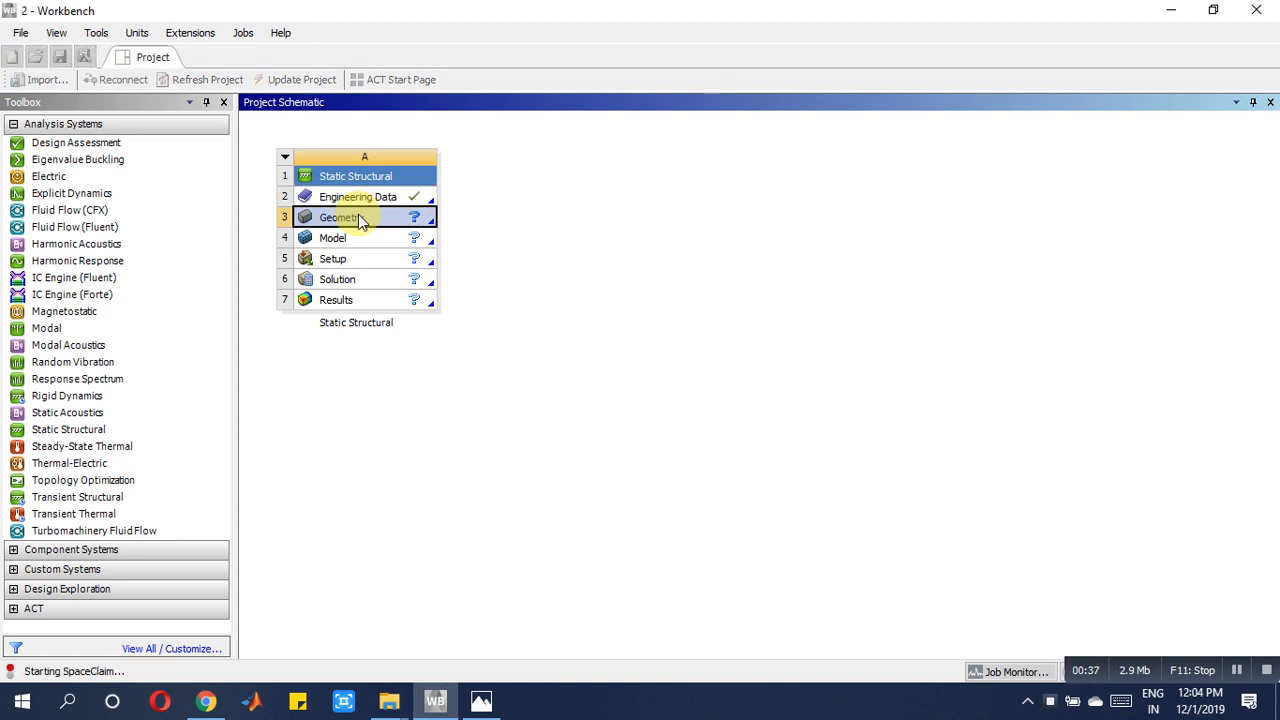
# - Draw the beam line in SpaceClaim from the origin to x = 7000 mm along X
pyautogui.doubleClick(340, 217)
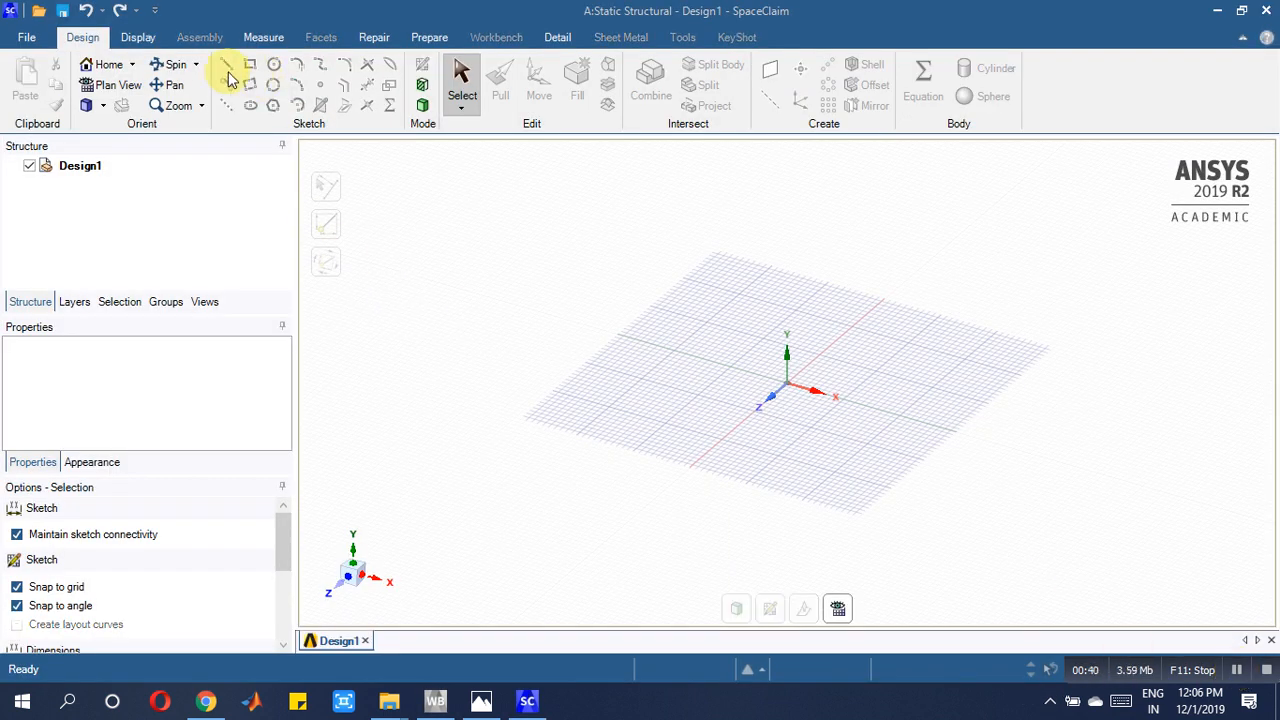
pyautogui.click(225, 65)
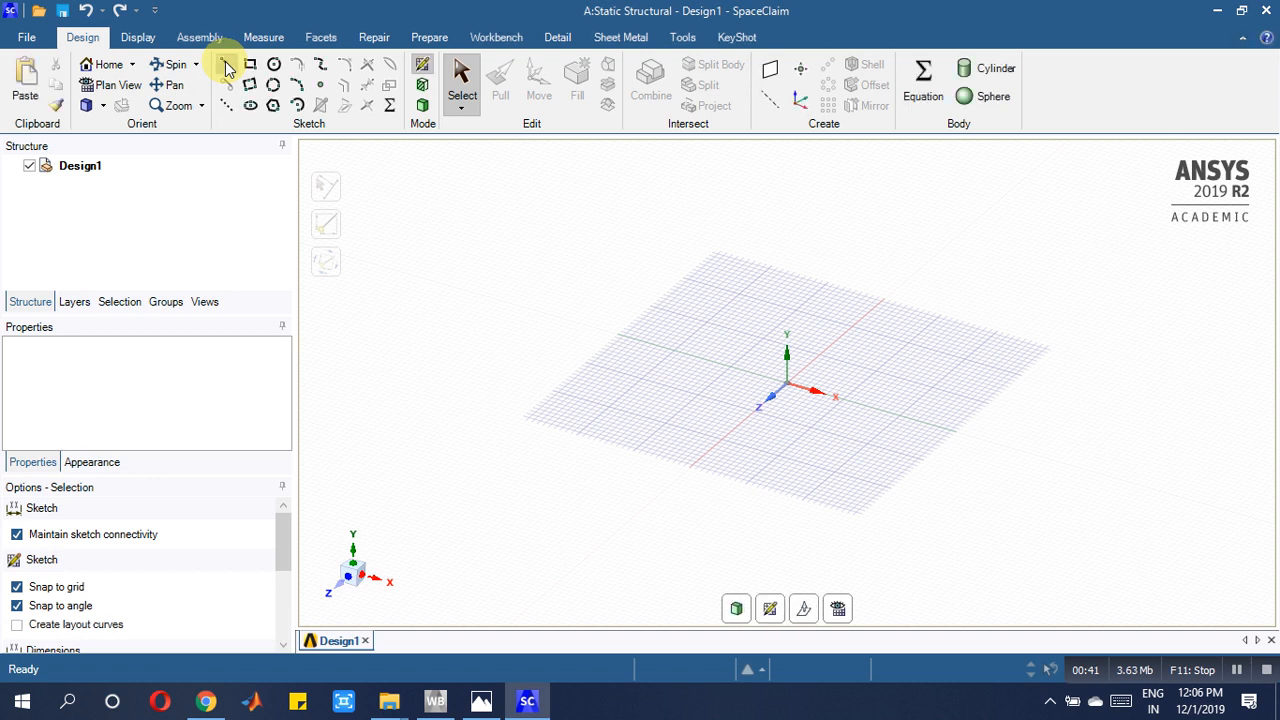
pyautogui.moveTo(227, 64)
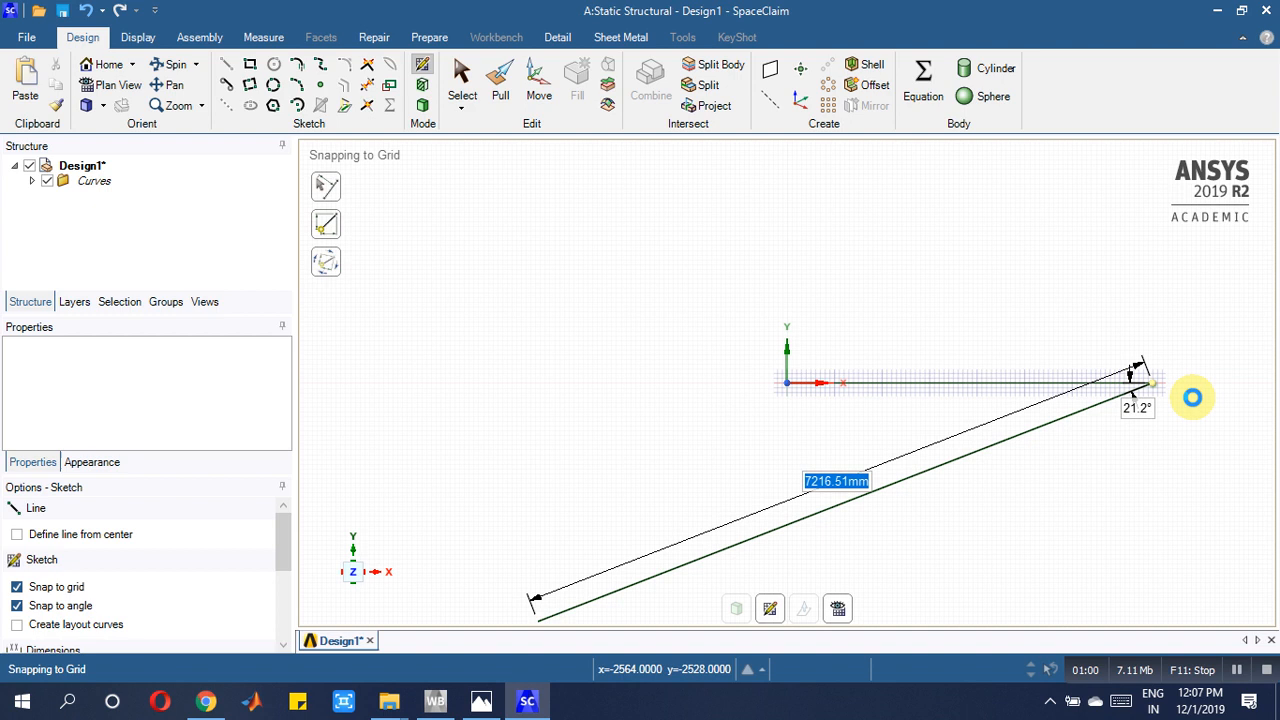
pyautogui.moveTo(1140, 375); pyautogui.dragTo(1235, 385)
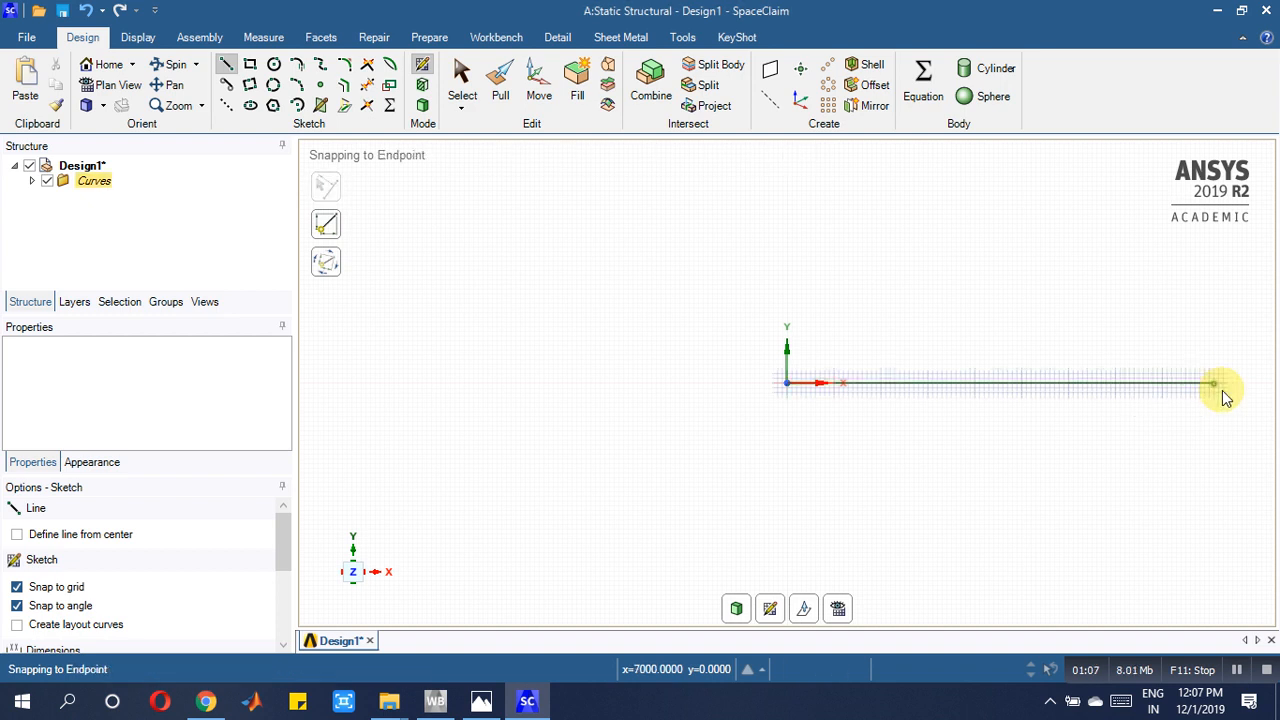
pyautogui.click(429, 37)
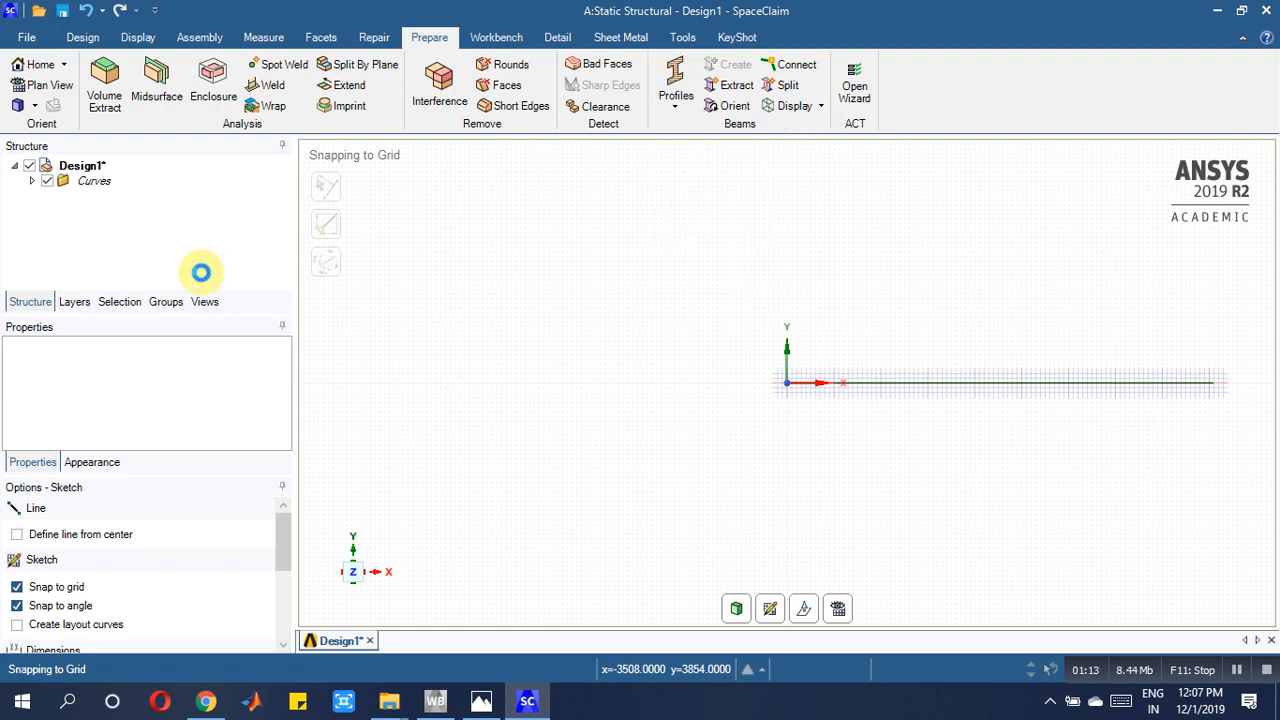
# - Review the 0.2 m × 0.3 m cross-section in the beam problem image
pyautogui.click(481, 700)
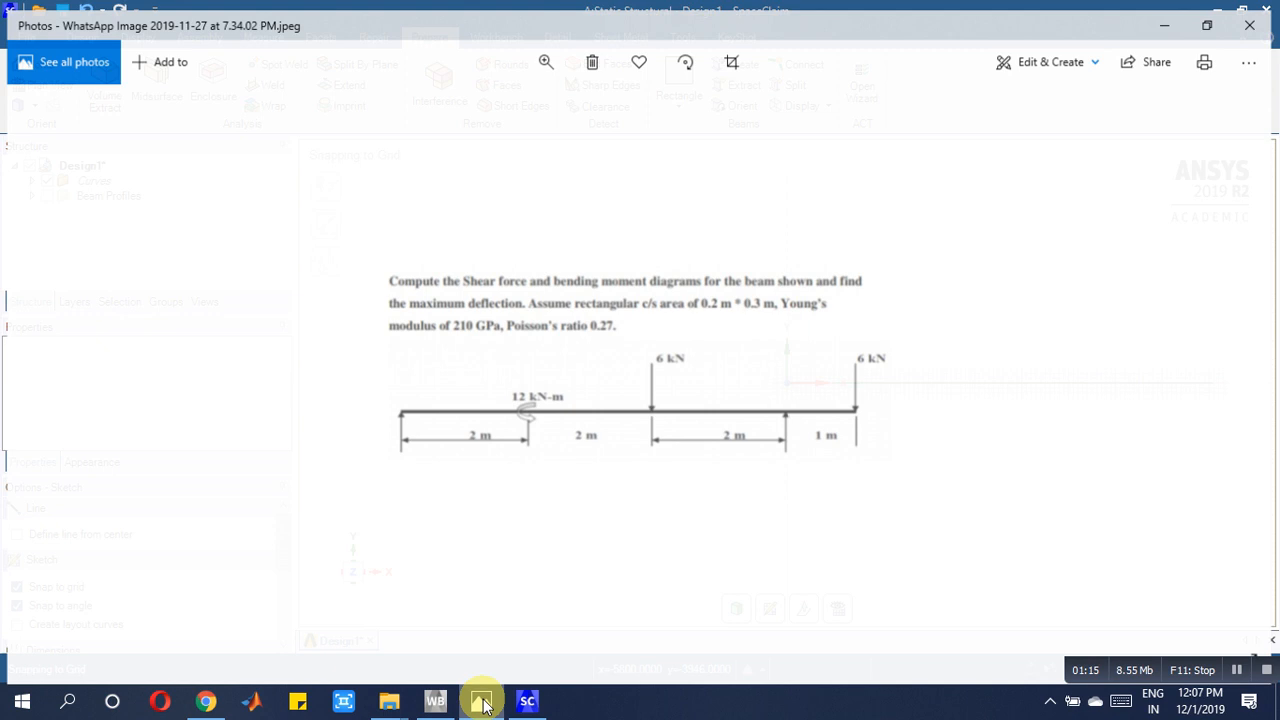
pyautogui.click(481, 700)
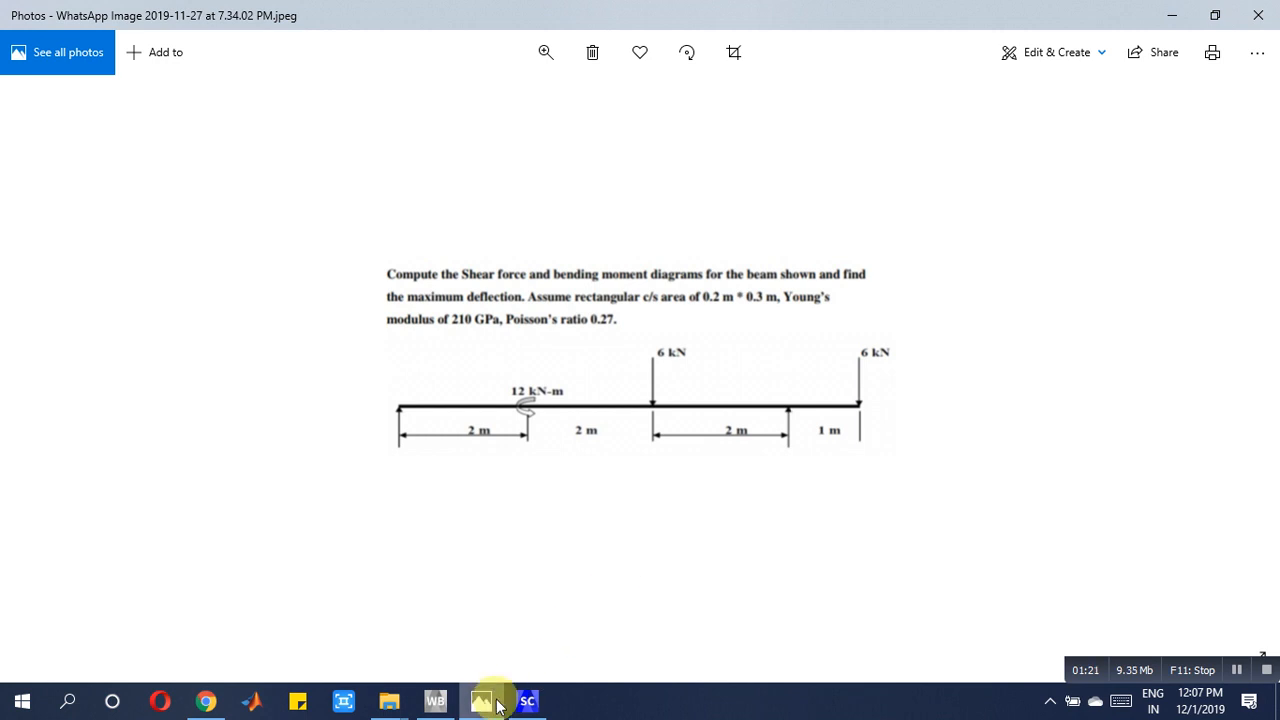
pyautogui.moveTo(481, 700)
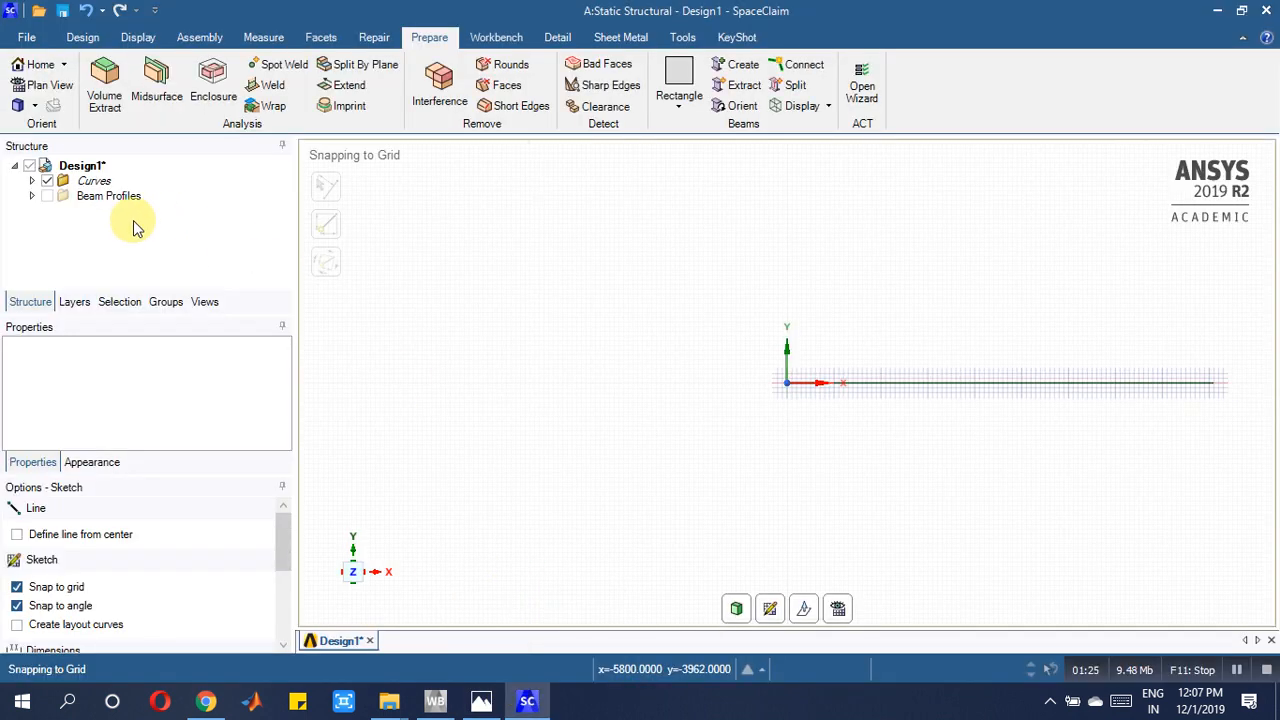
# - Edit the Rectangle beam profile to a 60000 mm² section, then close SpaceClaim
pyautogui.click(108, 195)
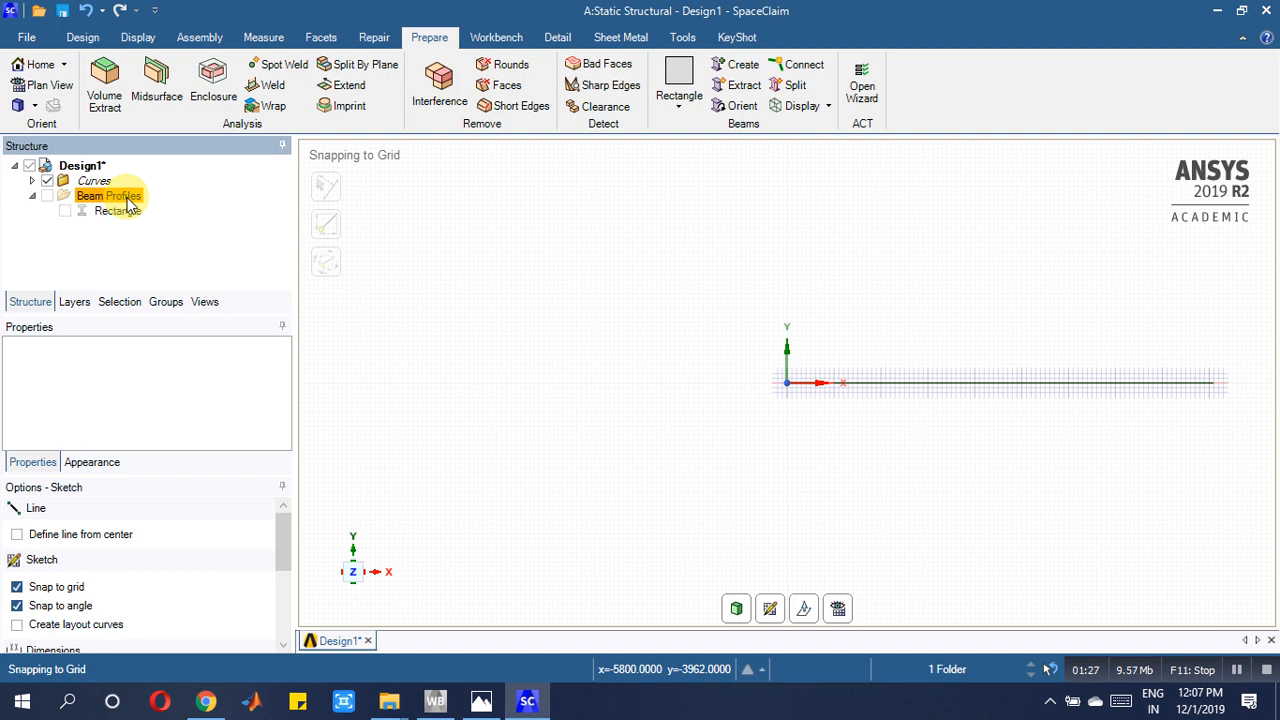
pyautogui.click(118, 211)
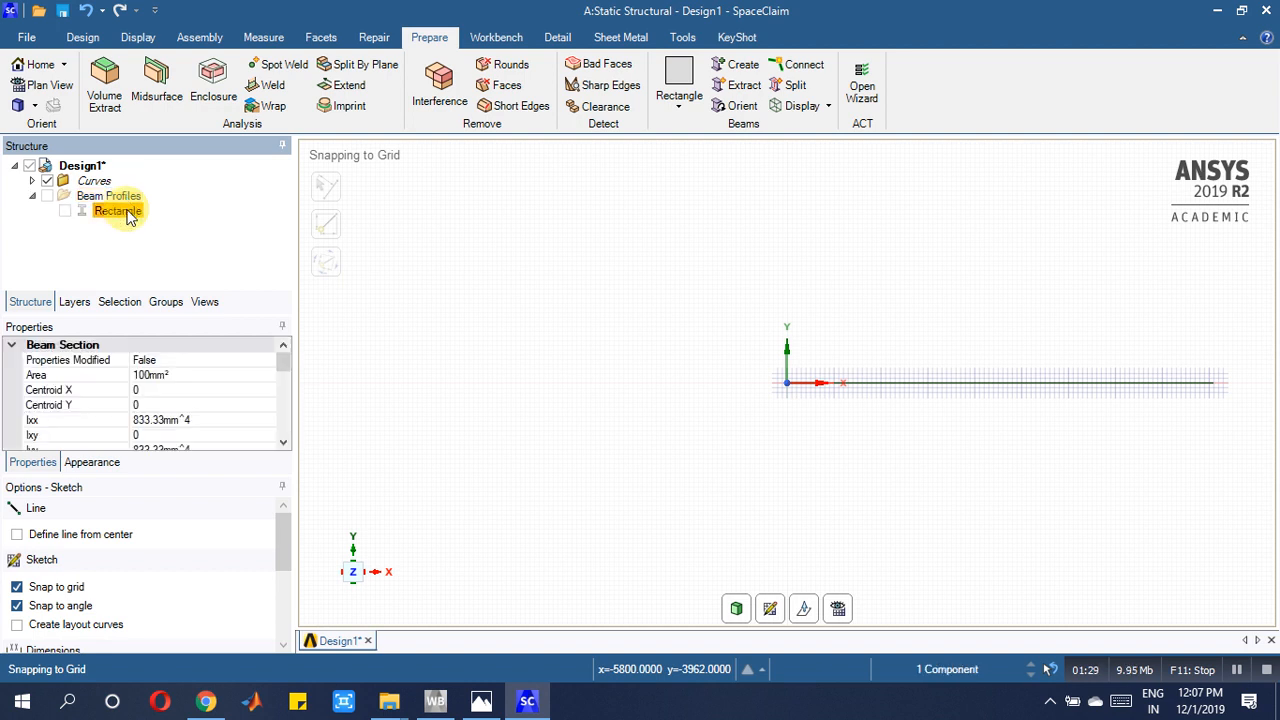
pyautogui.doubleClick(117, 210)
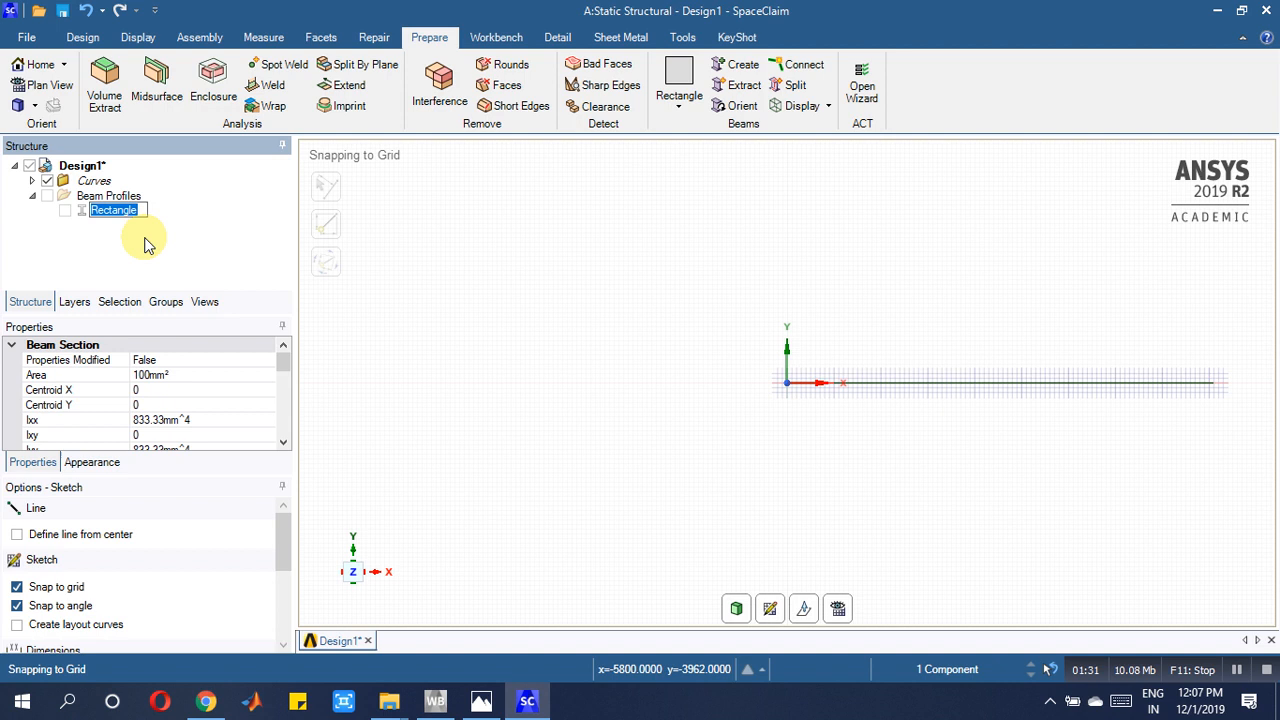
pyautogui.rightClick(113, 210)
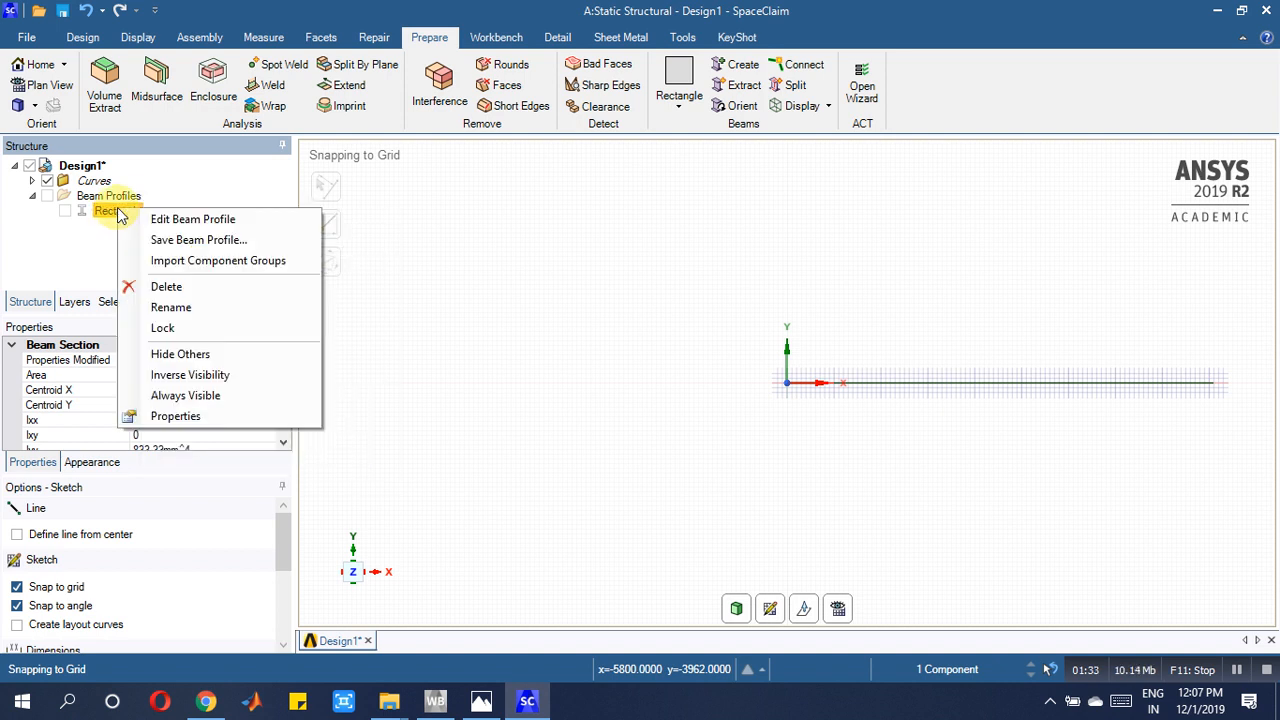
pyautogui.click(193, 219)
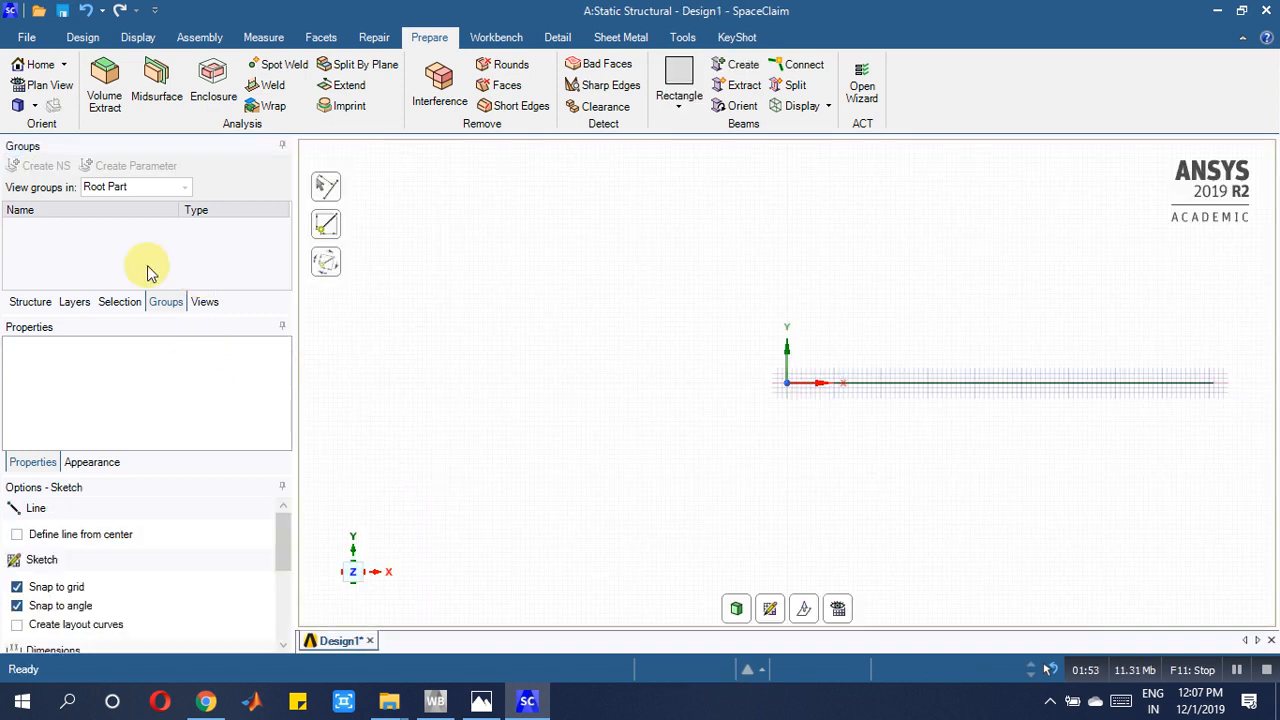
pyautogui.click(30, 301)
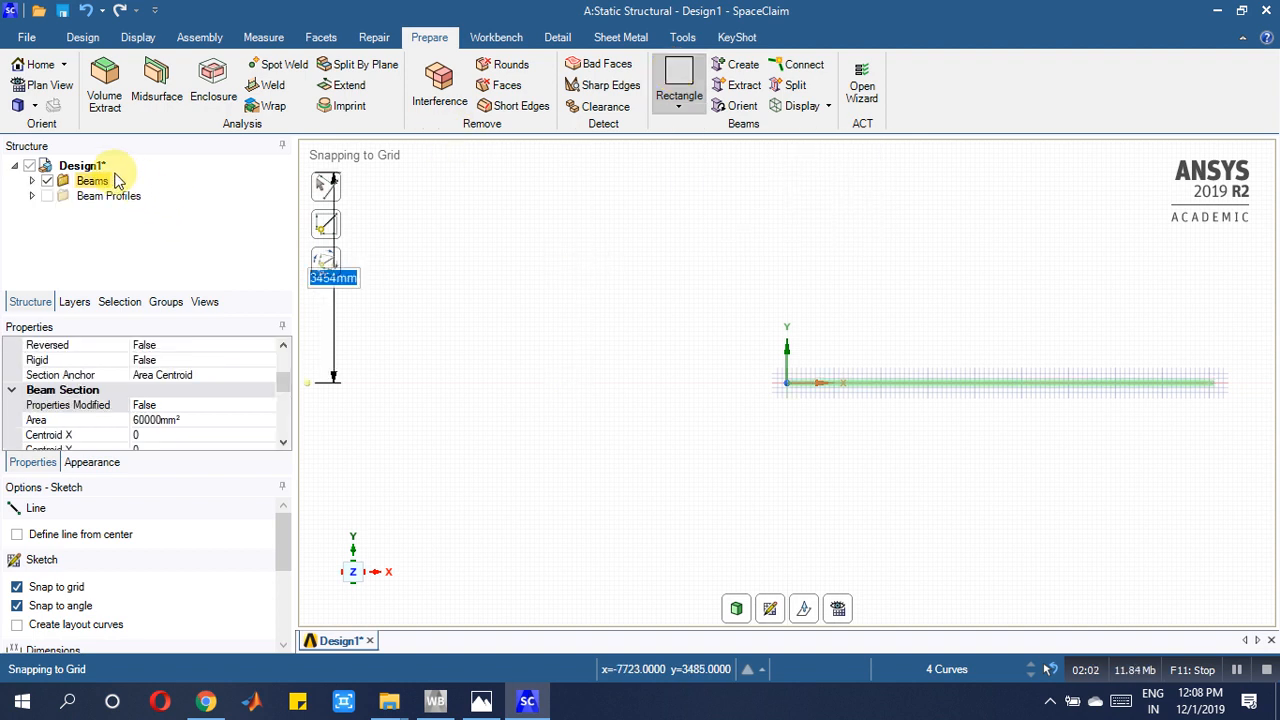
pyautogui.click(82, 165)
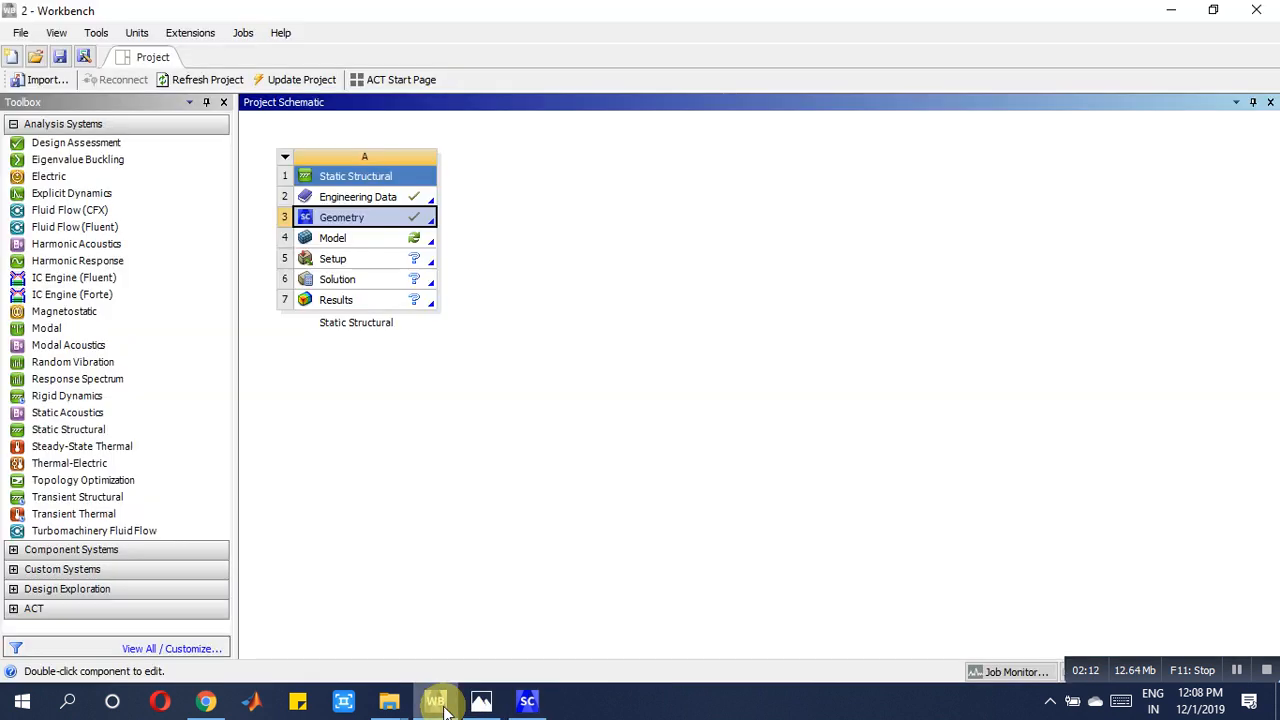
# - Launch the beam model in Mechanical and insert a Remote Displacement under Static Structural
pyautogui.doubleClick(355, 237)
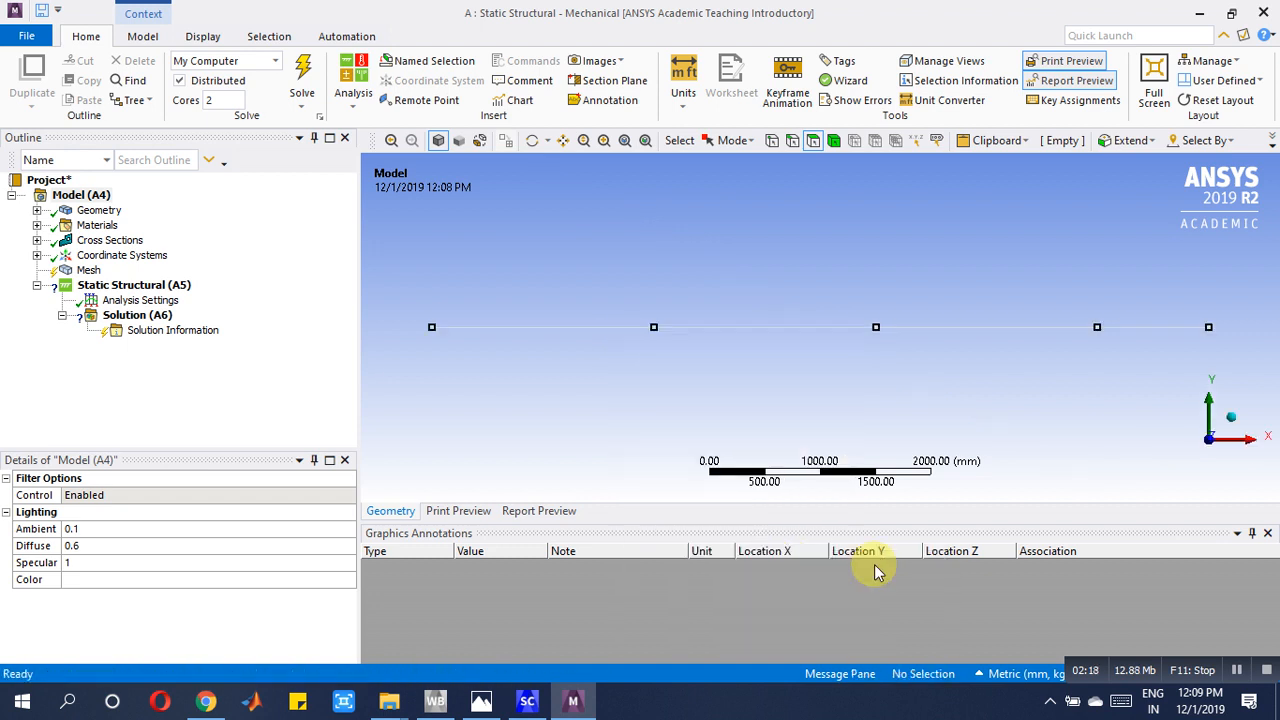
pyautogui.click(88, 270)
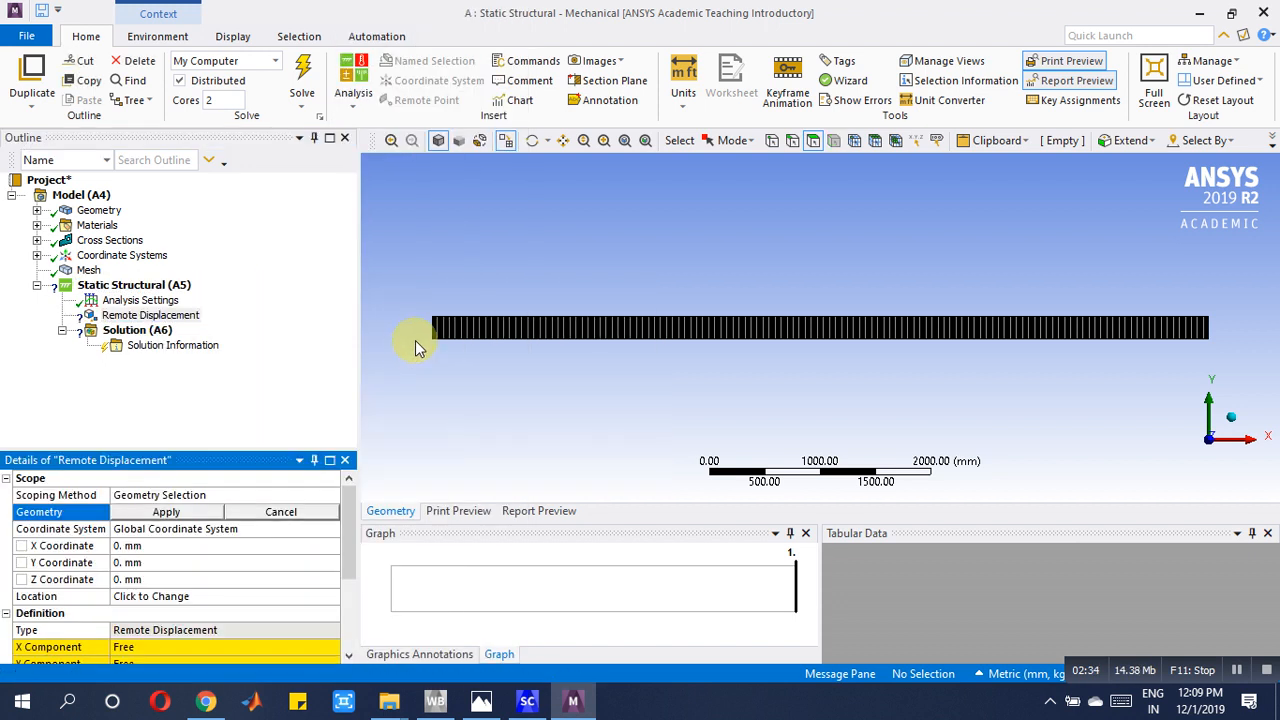
# - Scope the Remote Displacement to the left end vertex with X and Y components 0
pyautogui.click(735, 140)
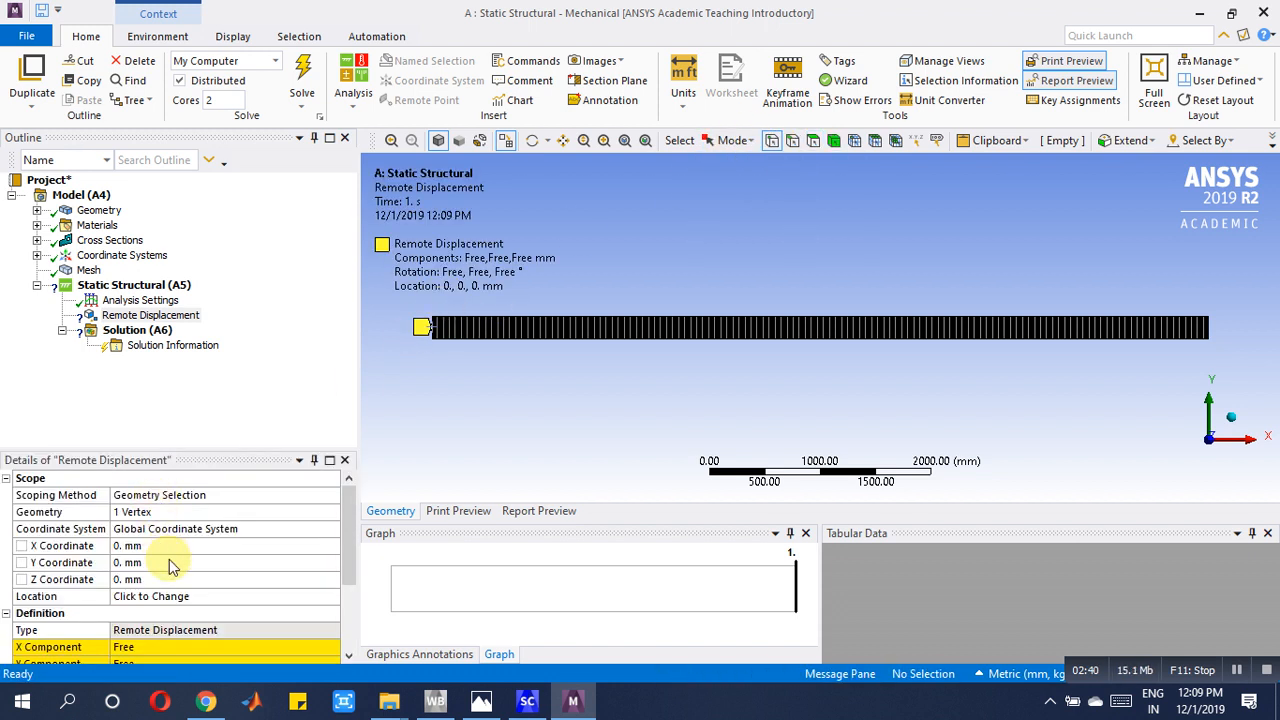
pyautogui.click(180, 545)
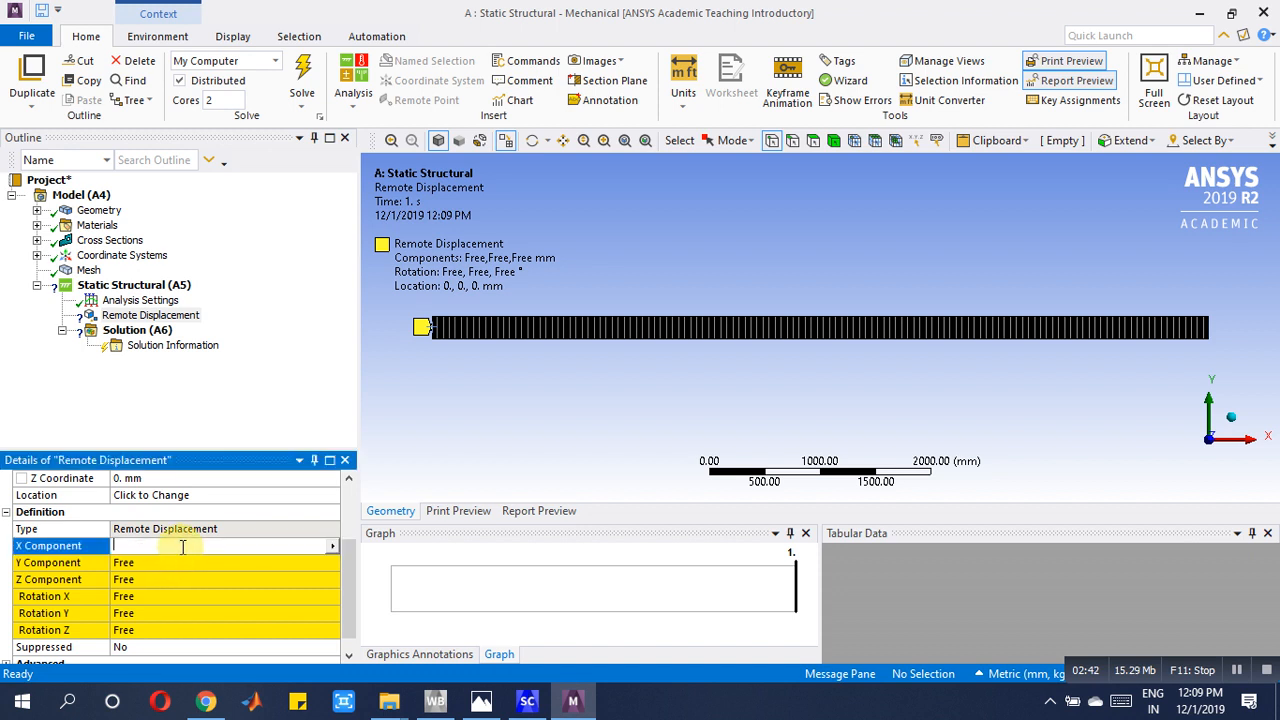
pyautogui.write('0. mm (ramped')
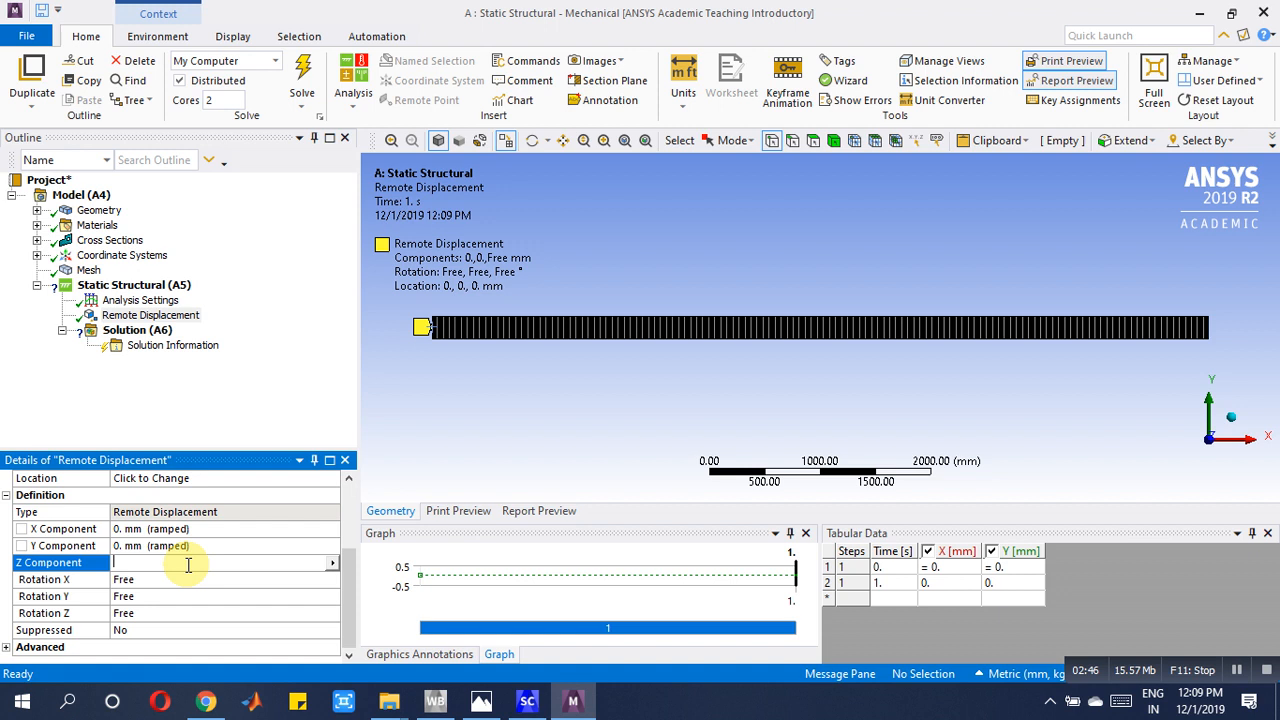
pyautogui.write('0')
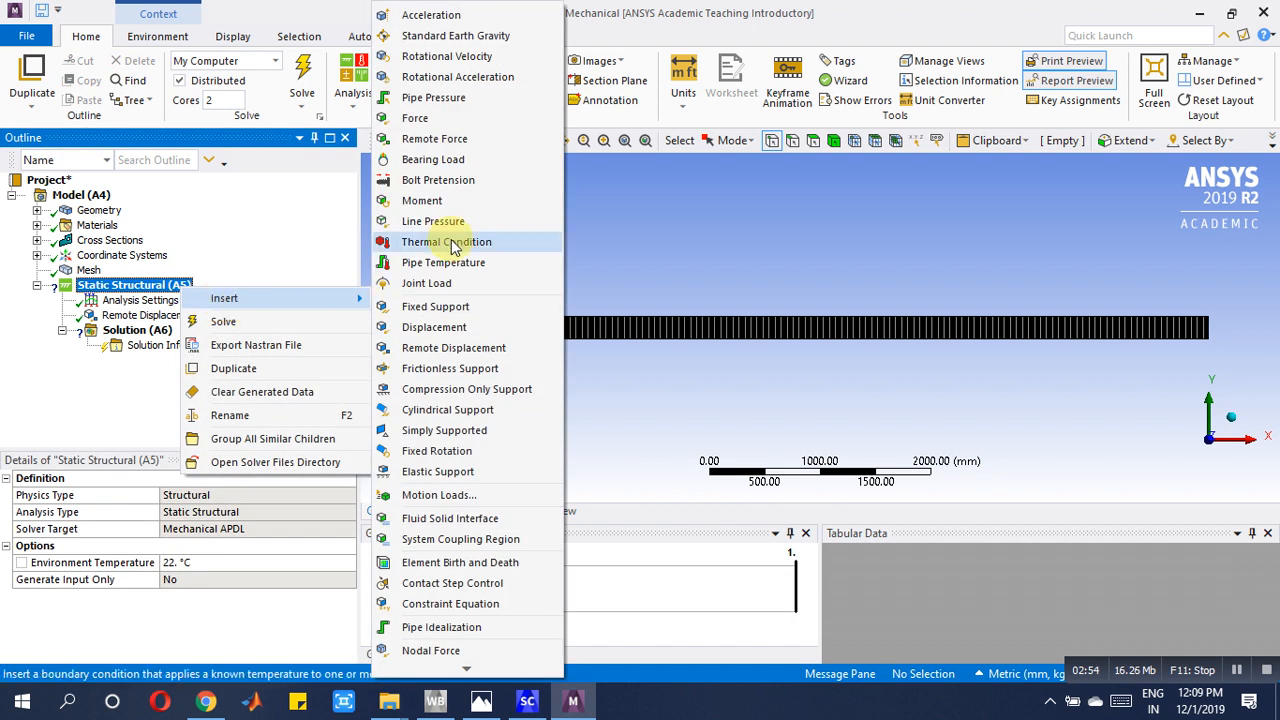
pyautogui.moveTo(453, 347)
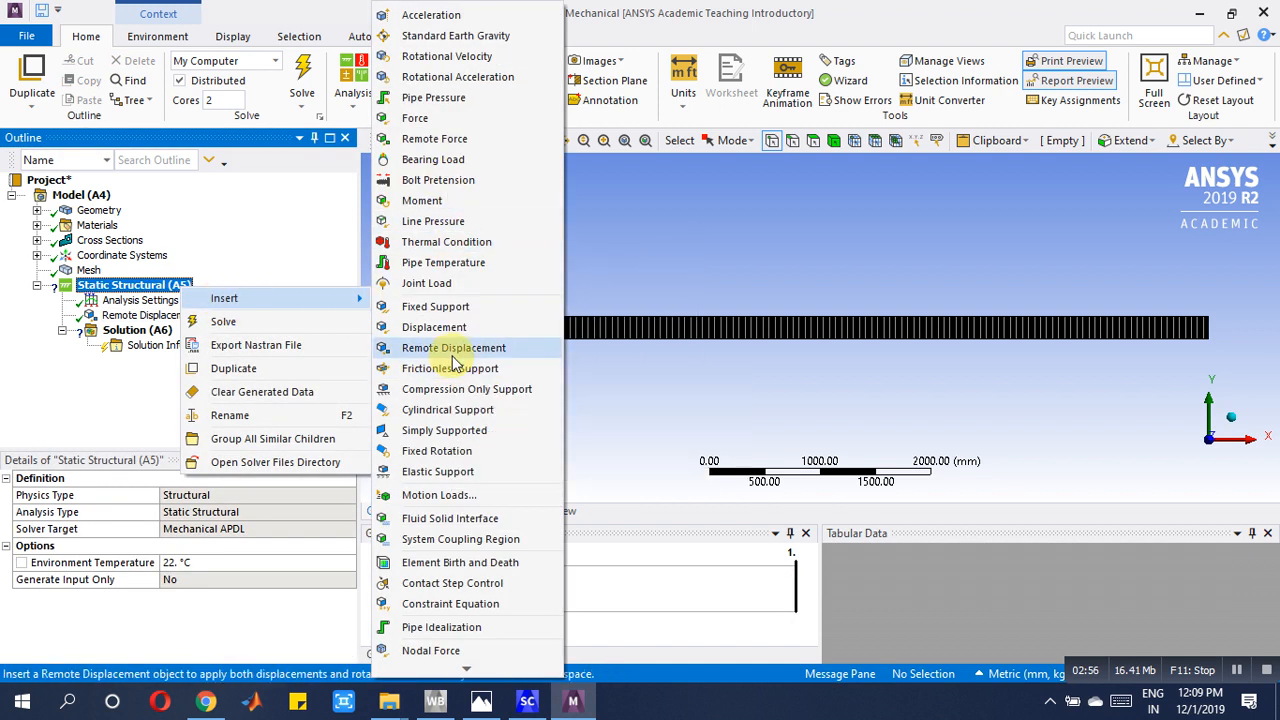
# - Add a Remote Displacement at the right end vertex fixing Y, Z and Rotation X at 0
pyautogui.click(453, 347)
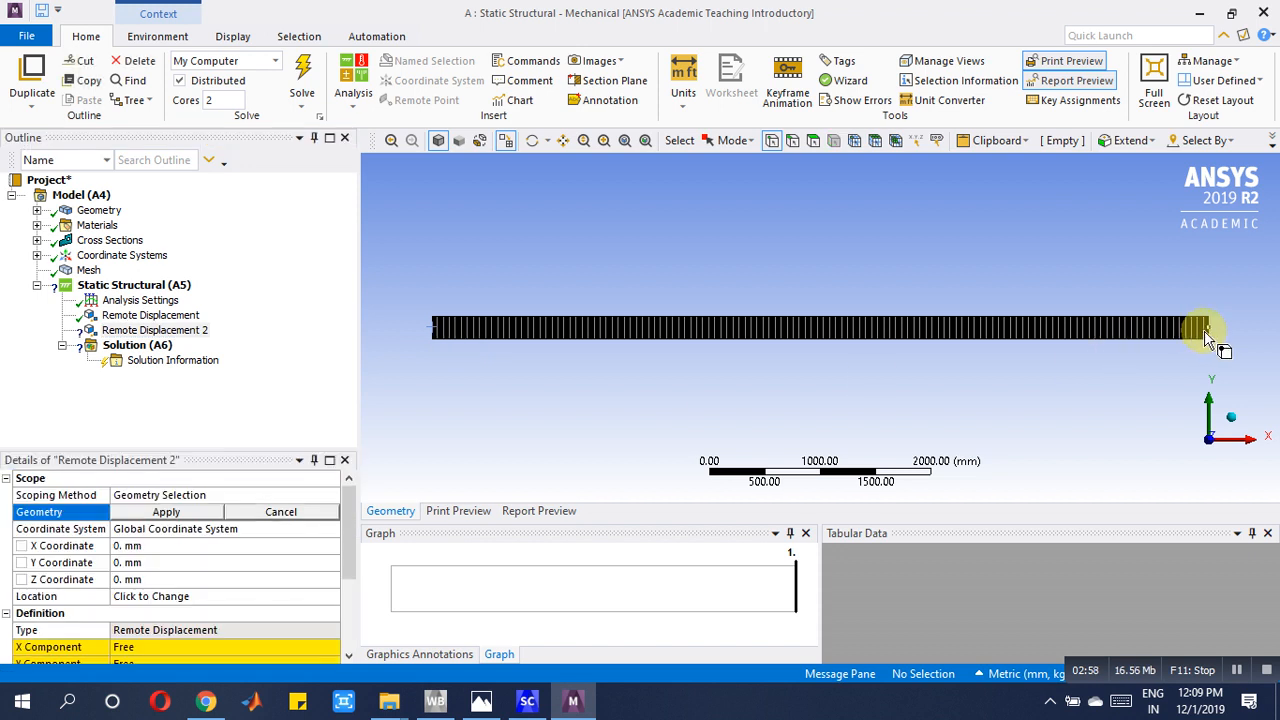
pyautogui.click(166, 511)
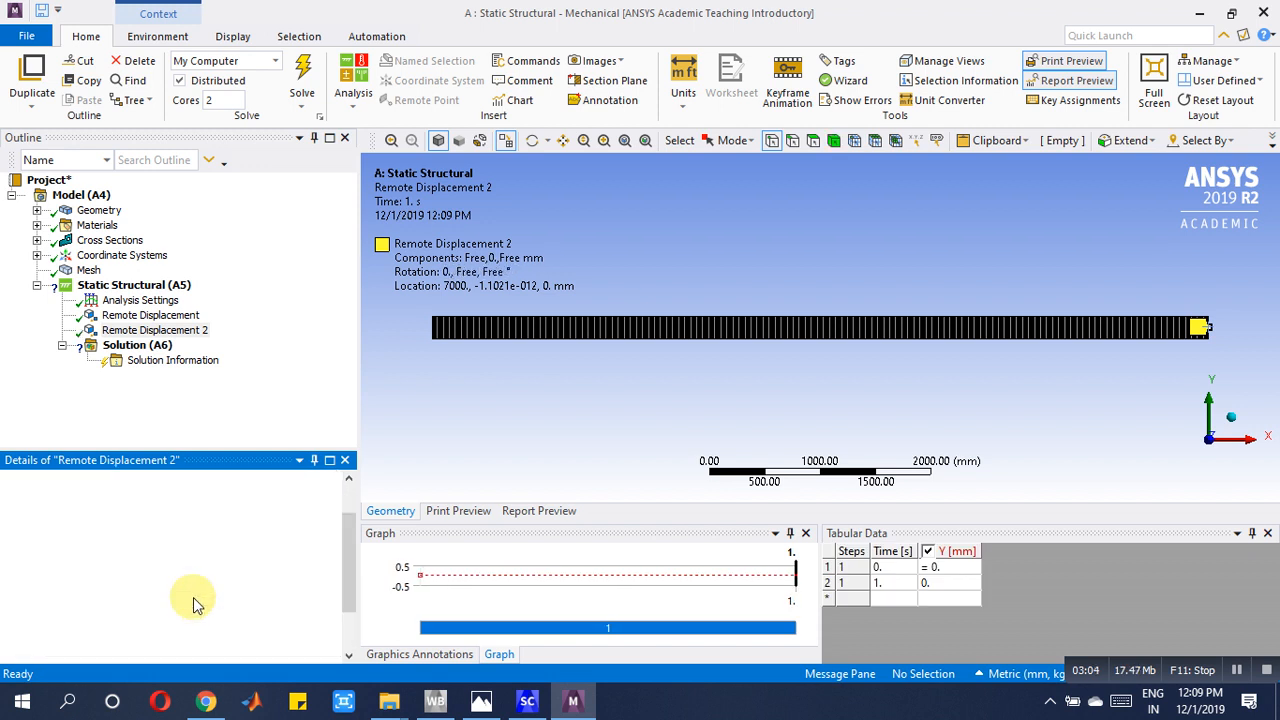
pyautogui.click(225, 562)
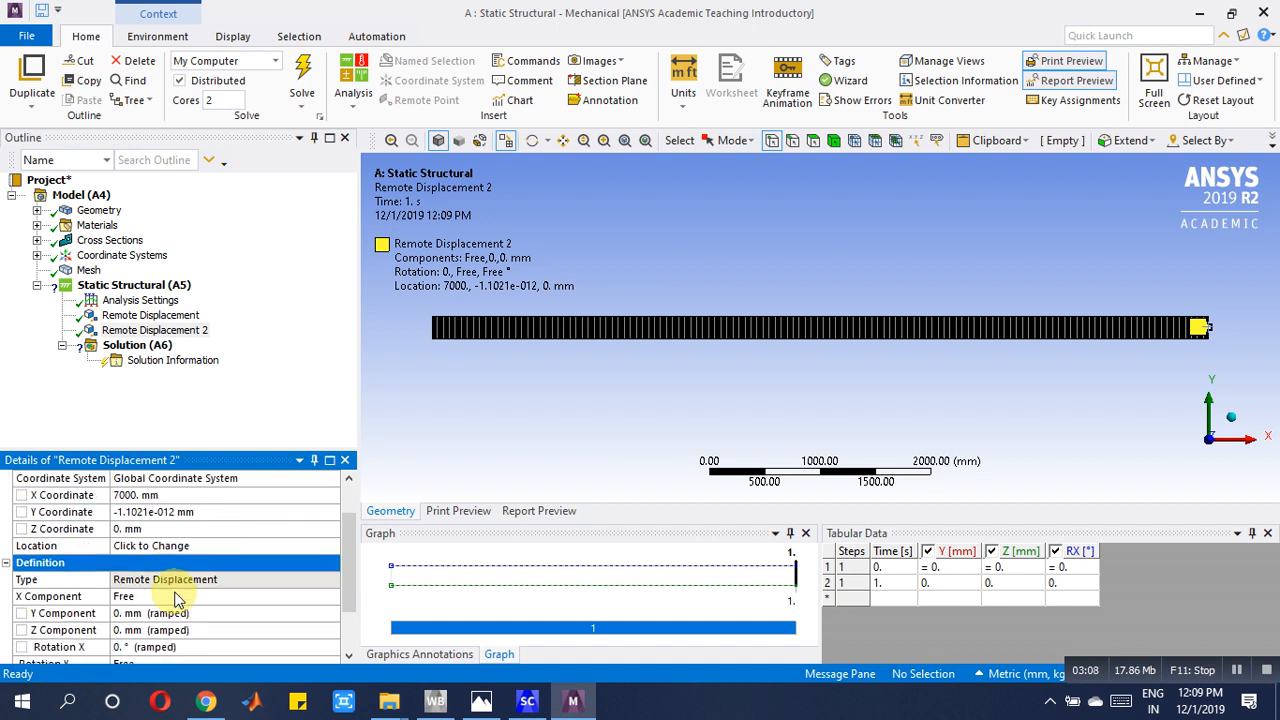
pyautogui.scroll(-3)
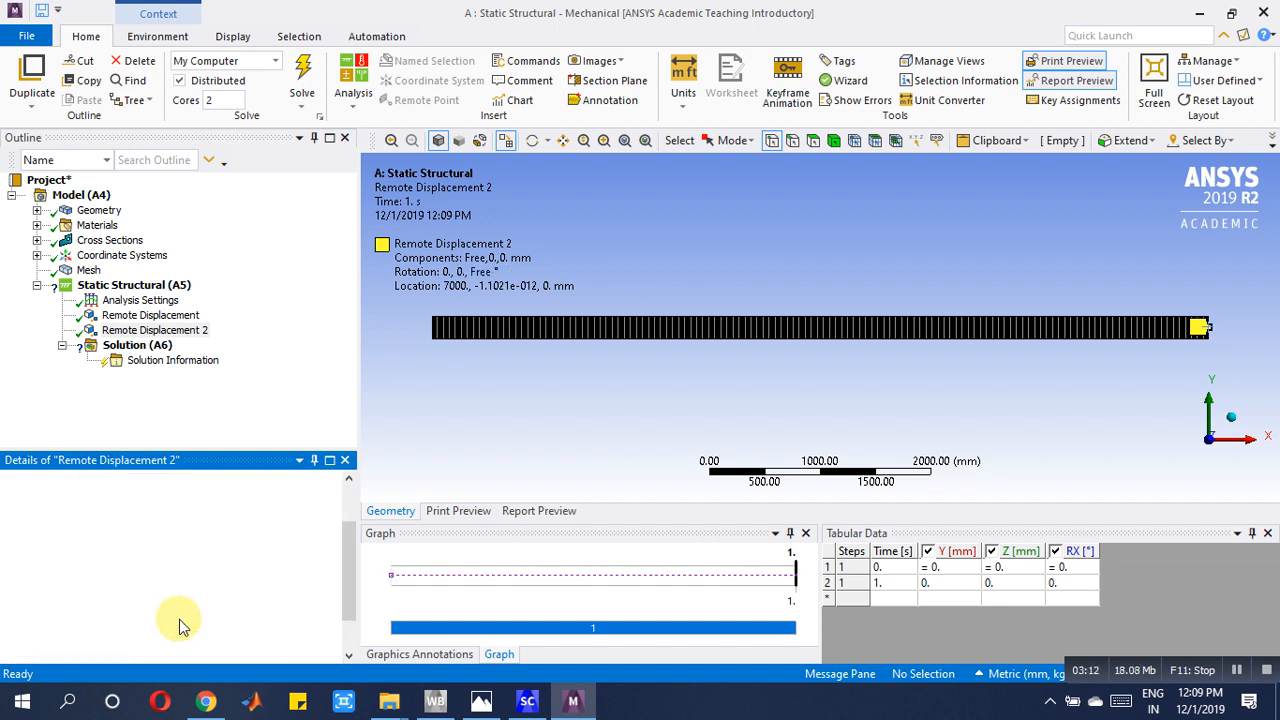
# - Insert a Moment at a beam vertex, defined by components, and start entering its Z value
pyautogui.rightClick(120, 285)
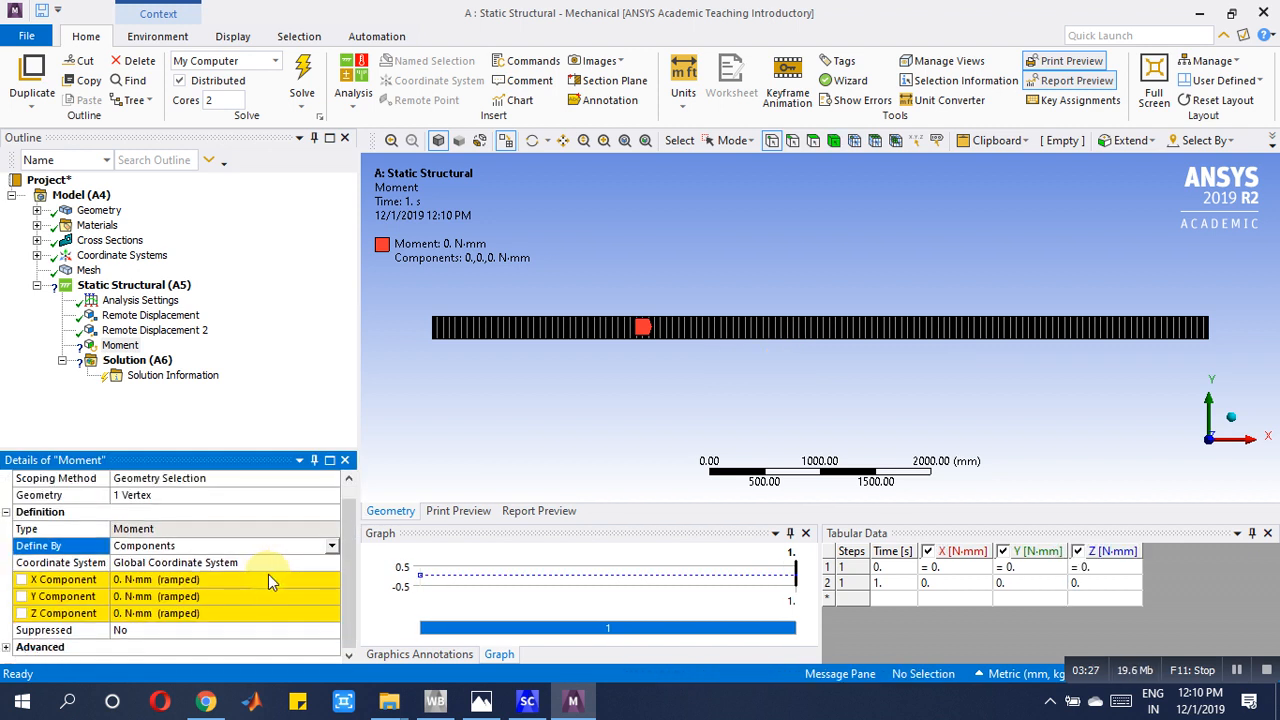
pyautogui.click(200, 613)
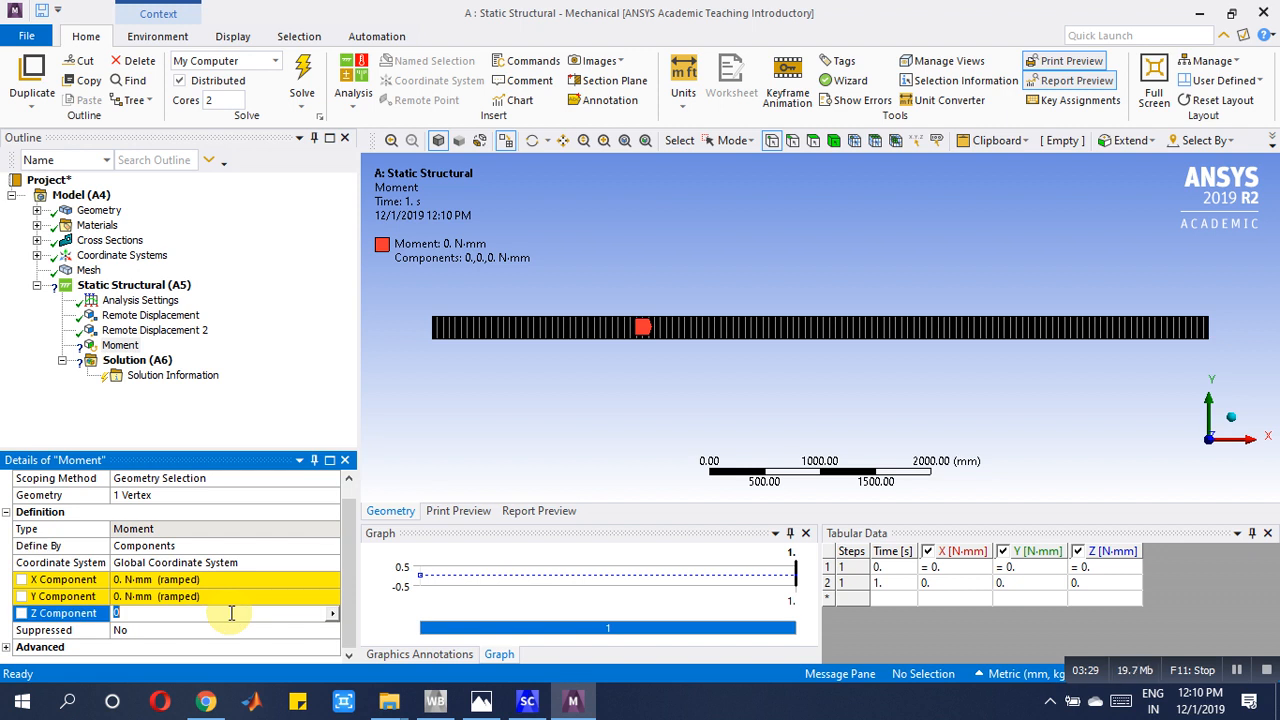
pyautogui.write('1')
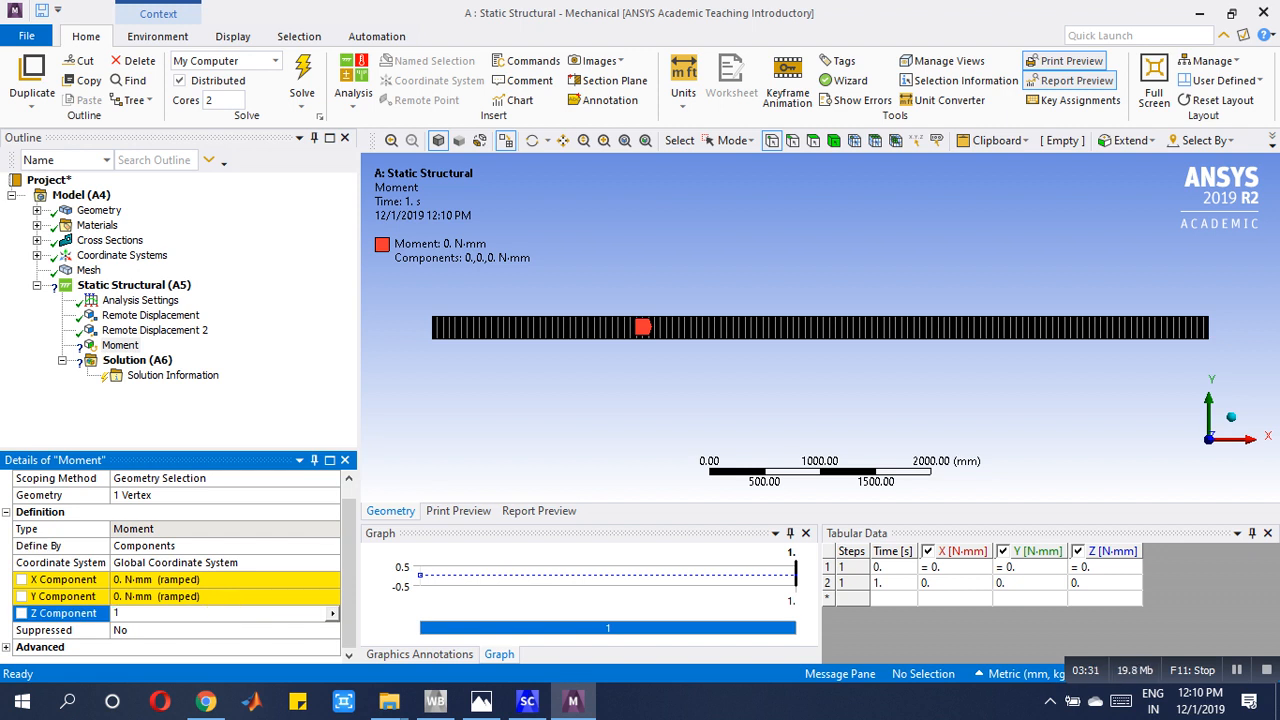
pyautogui.write('1200')
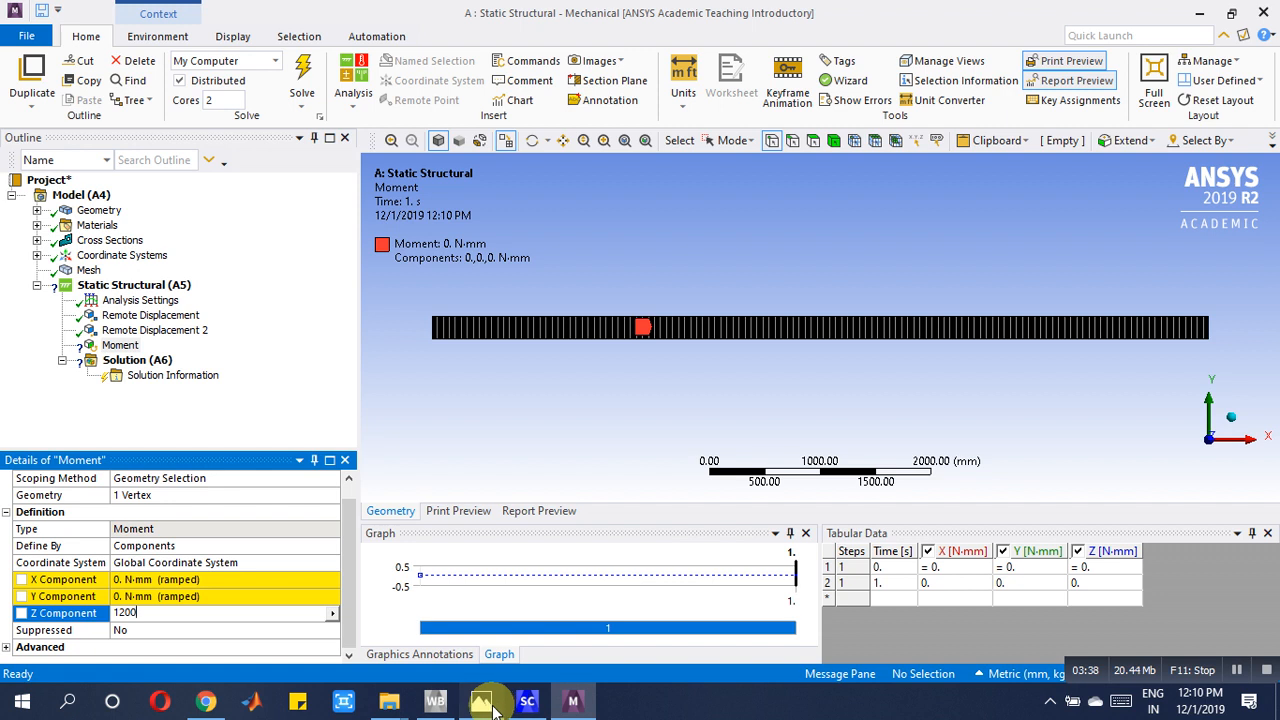
# - Switch units to Metric (m, kg, N, s, V, A) and set the Z moment to 12000 N·m
pyautogui.click(481, 700)
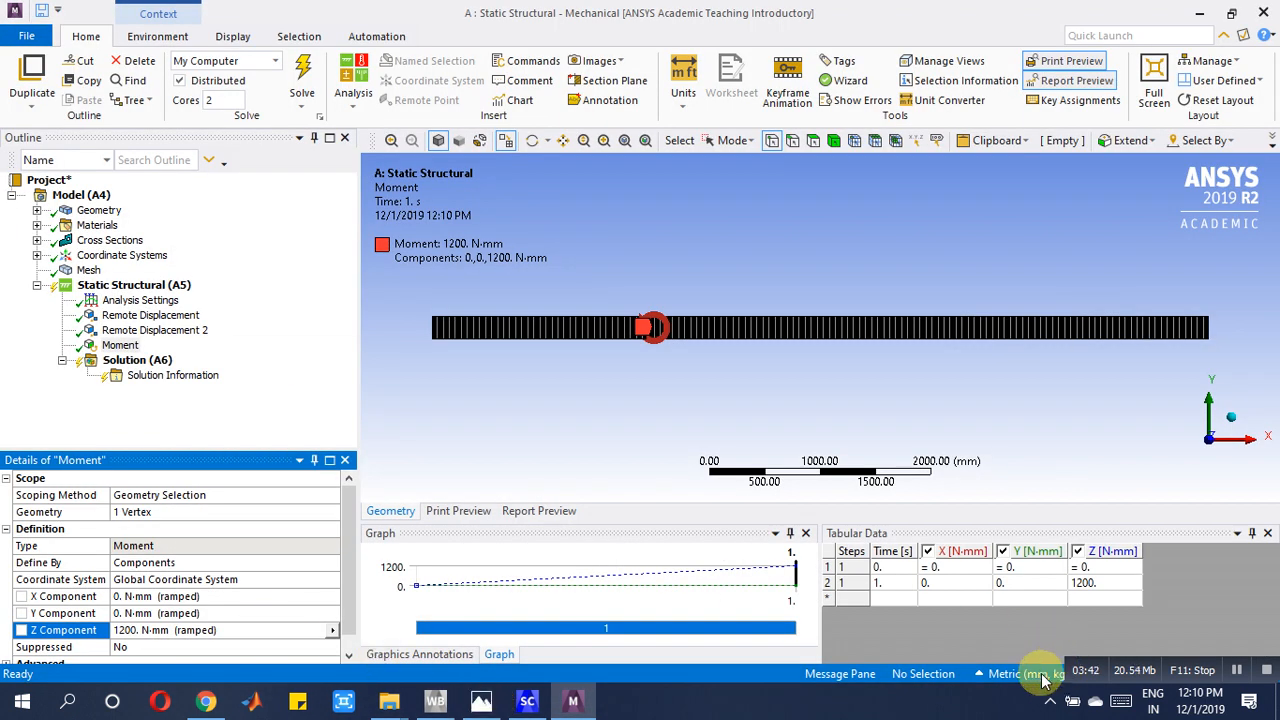
pyautogui.click(1040, 673)
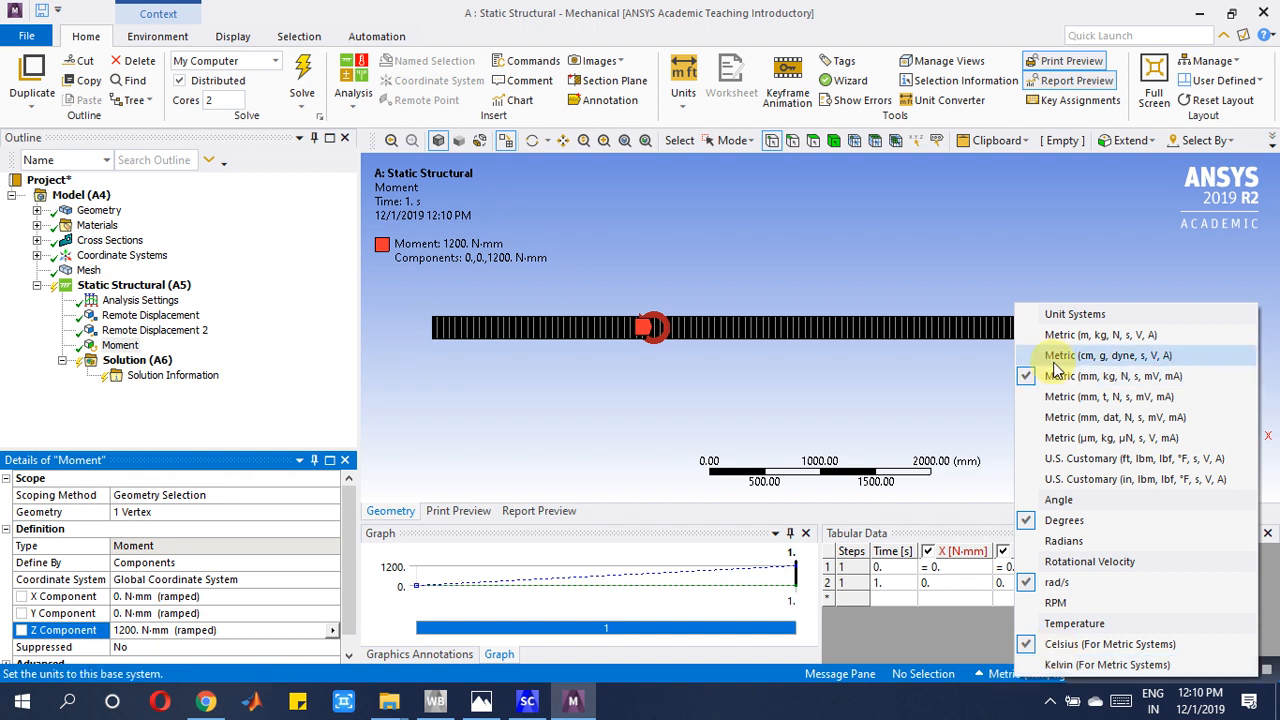
pyautogui.click(1100, 335)
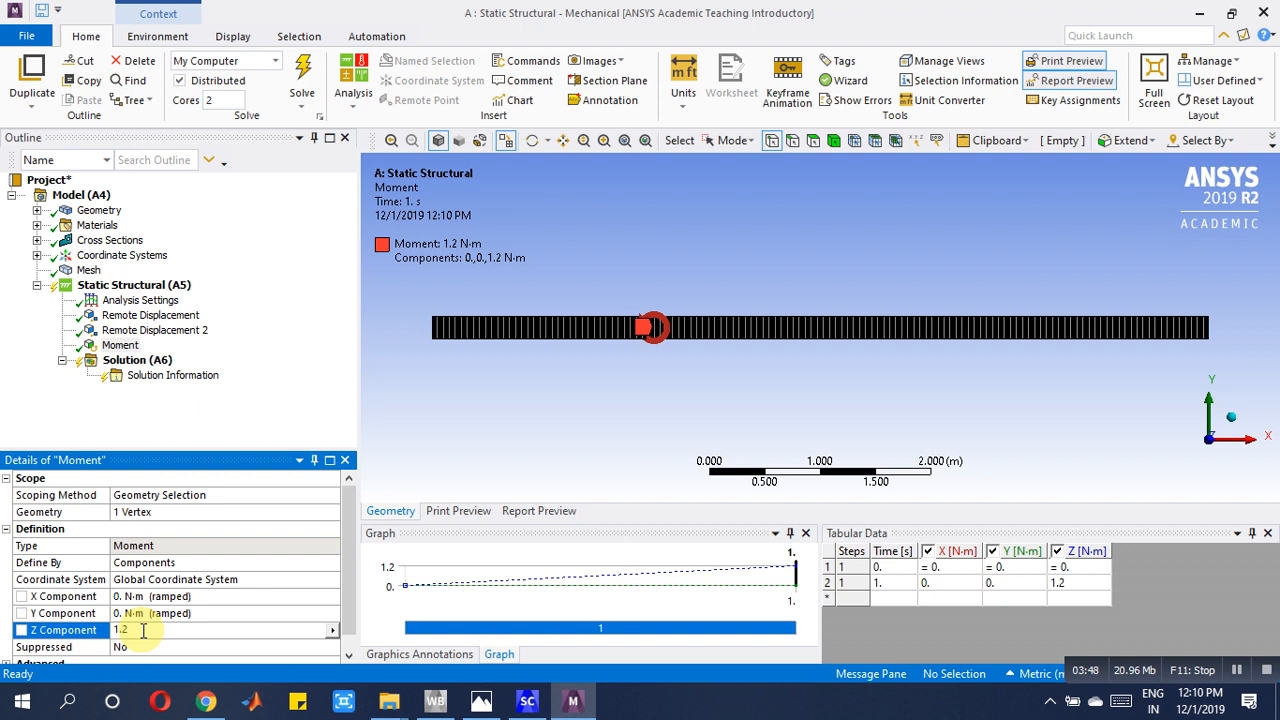
pyautogui.write('120')
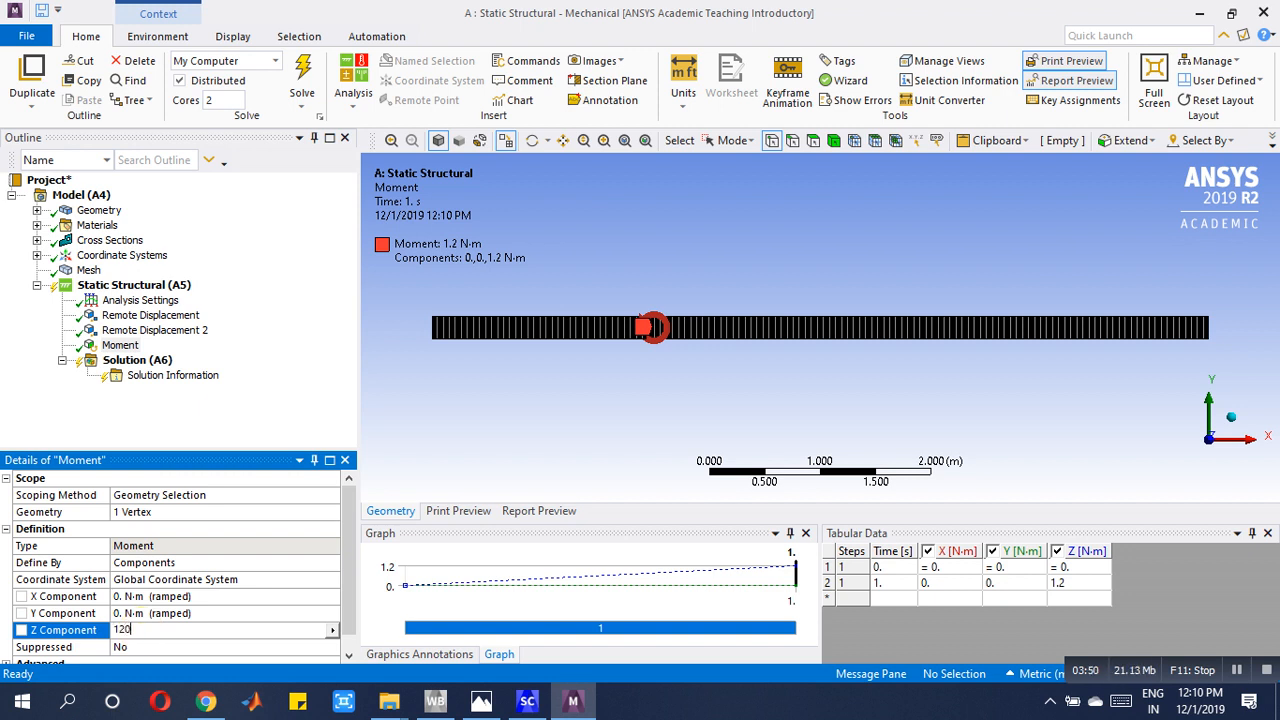
pyautogui.write('12000 N·m  (ramped')
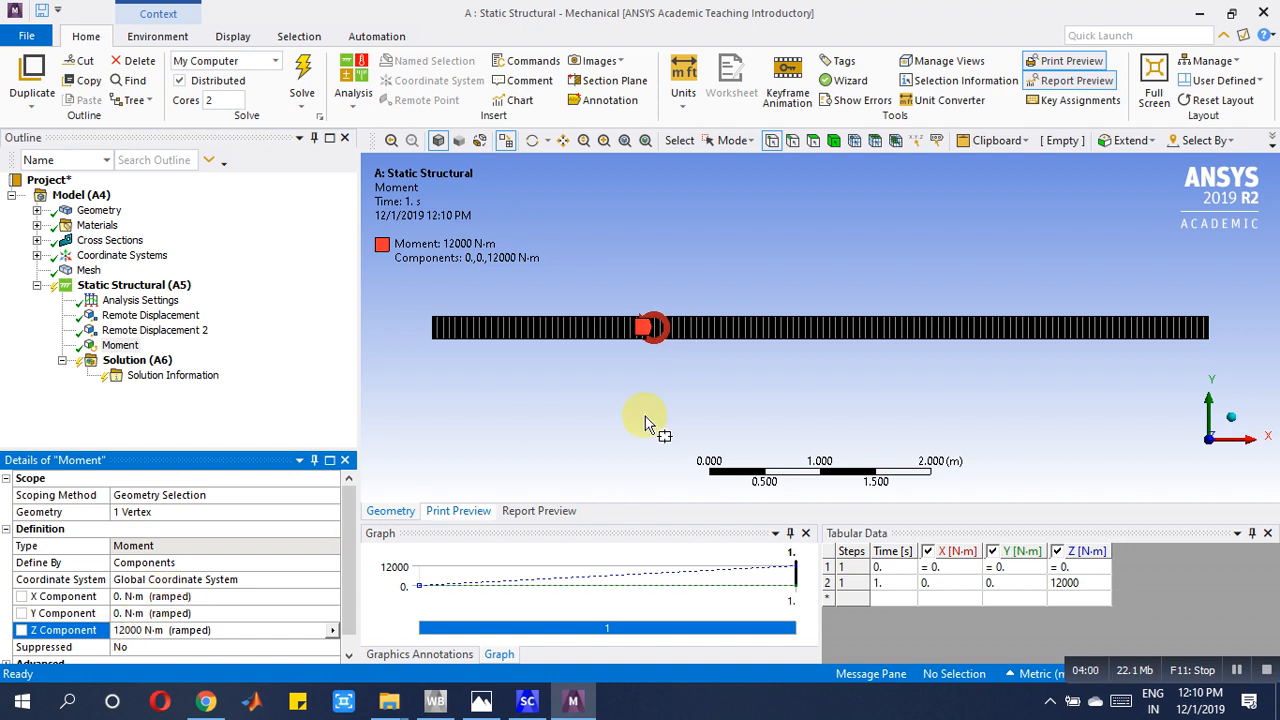
pyautogui.moveTo(710, 390)
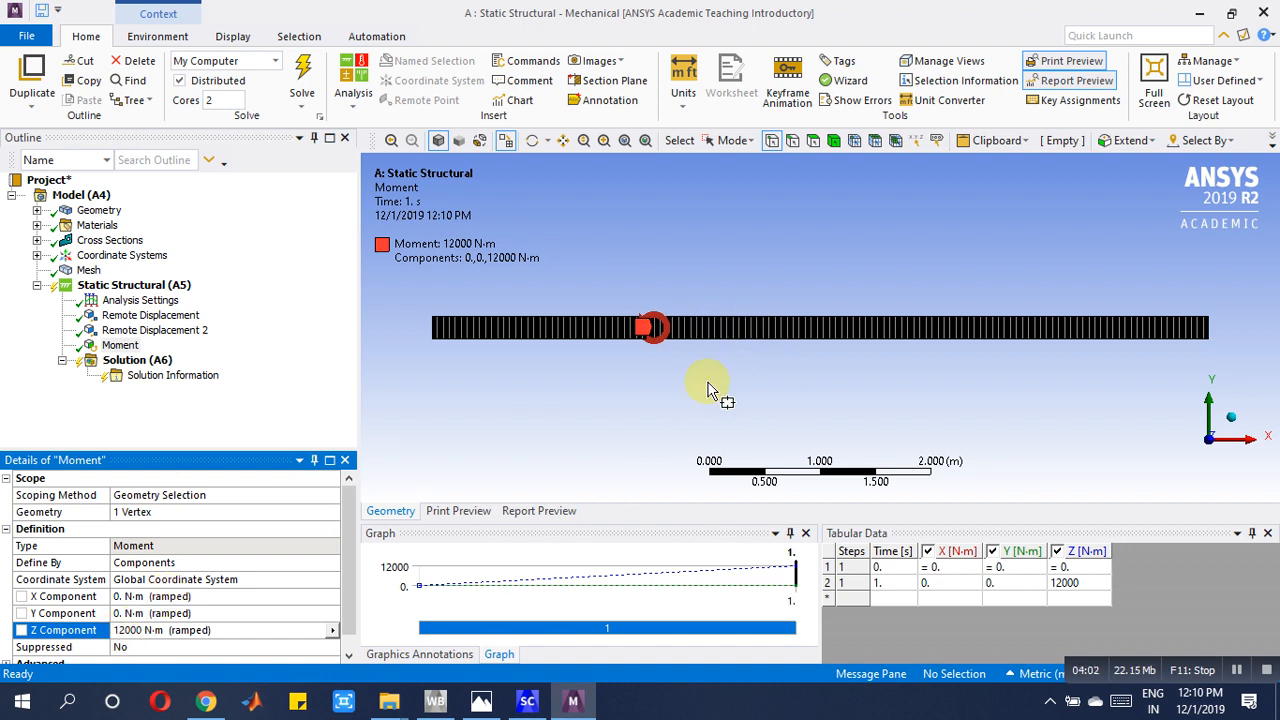
# - Apply a Force at the middle vertex, defined by components, with Y component −6000 N
pyautogui.rightClick(134, 285)
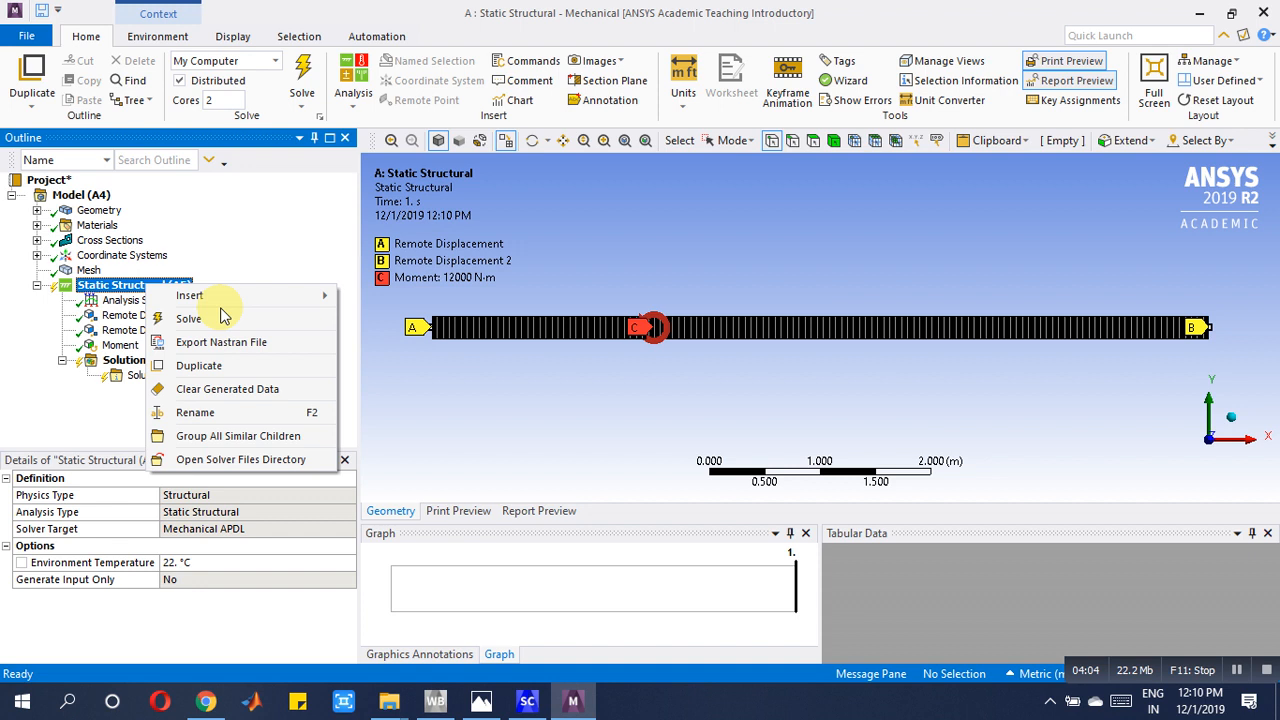
pyautogui.moveTo(189, 295)
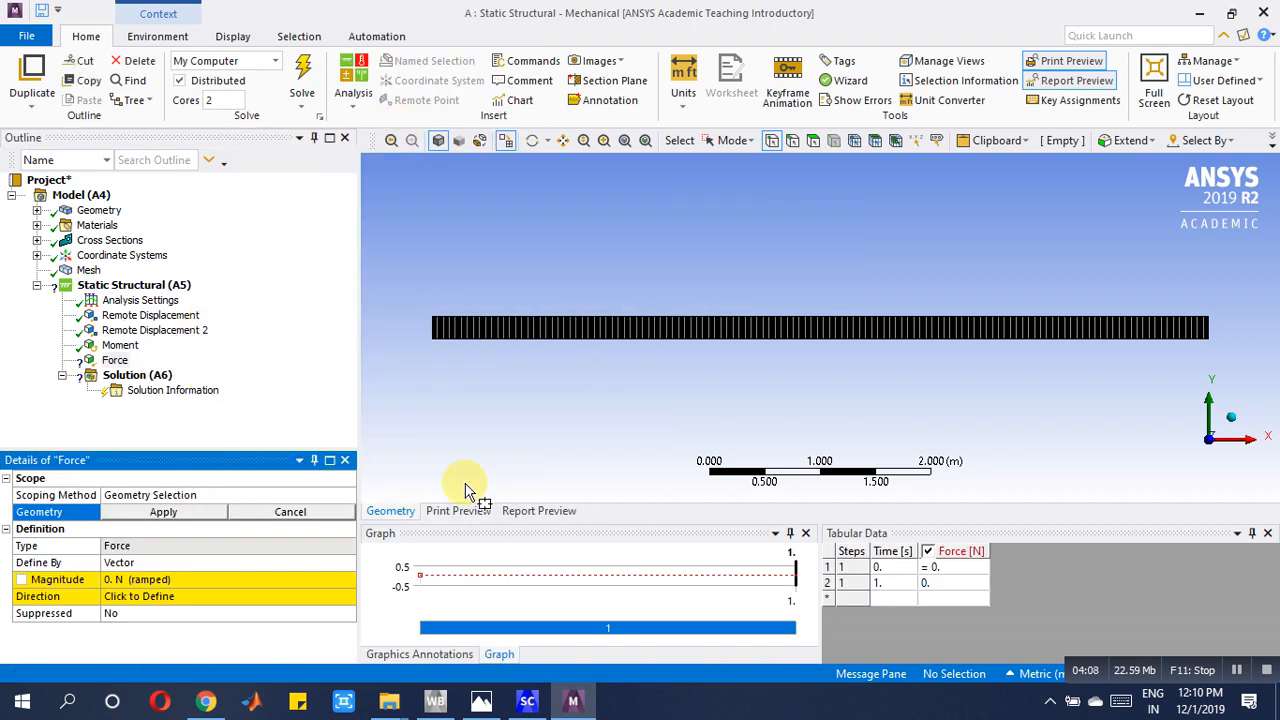
pyautogui.moveTo(475, 615)
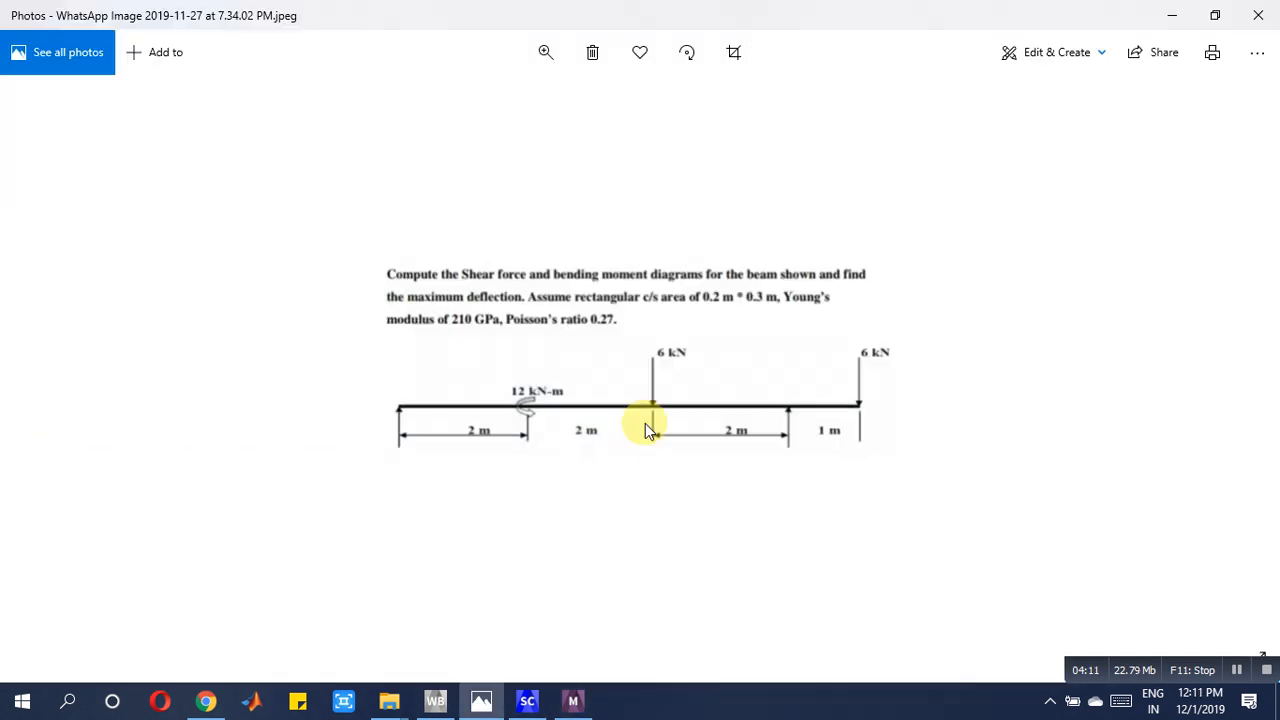
pyautogui.moveTo(600, 705)
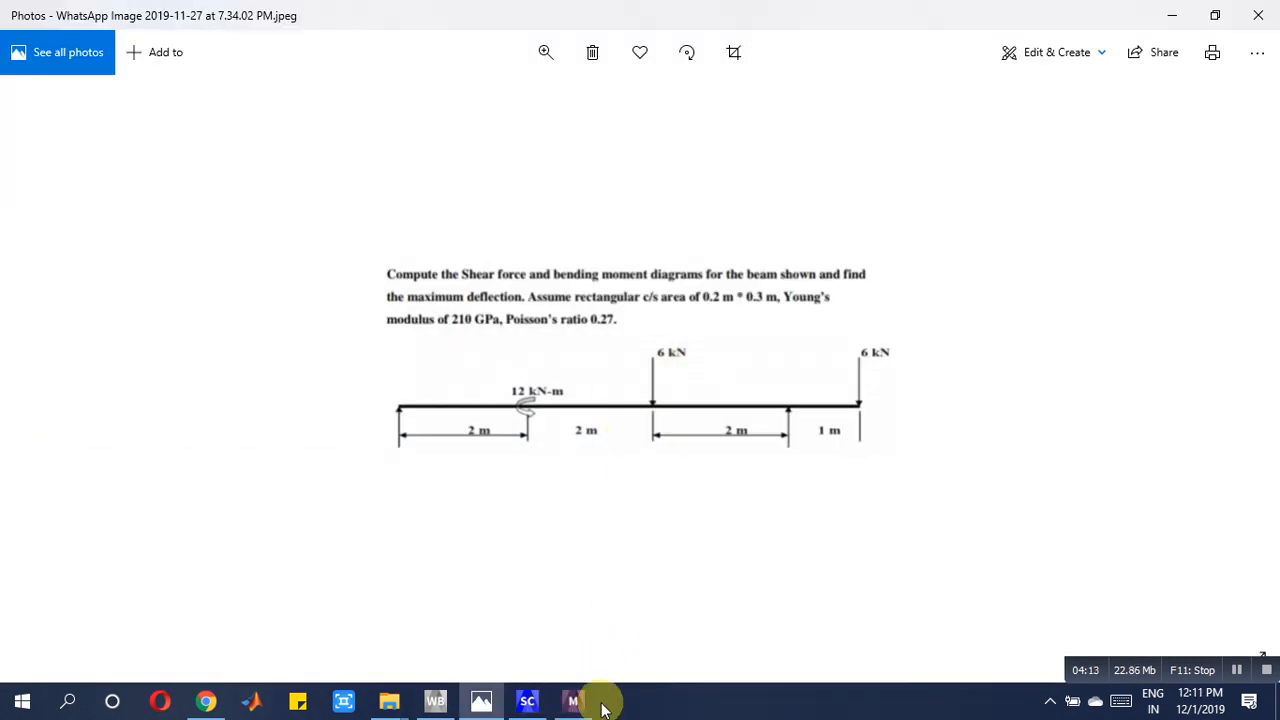
pyautogui.click(573, 700)
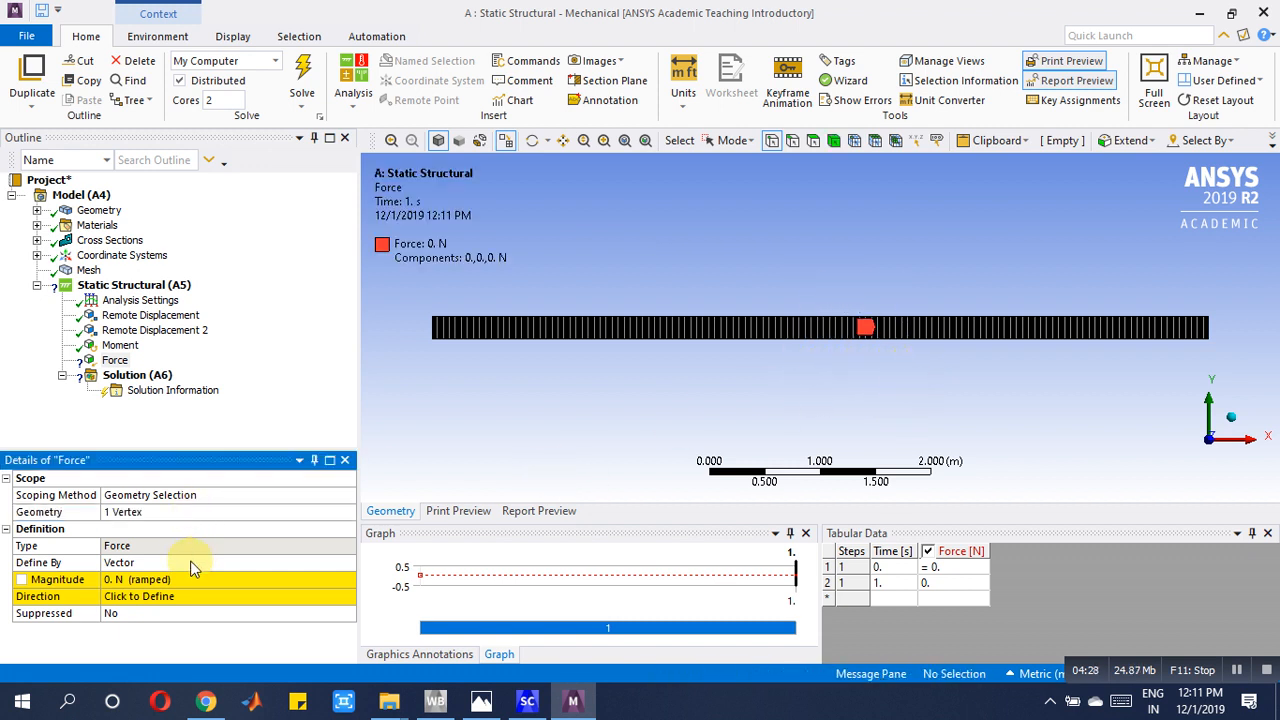
pyautogui.click(347, 562)
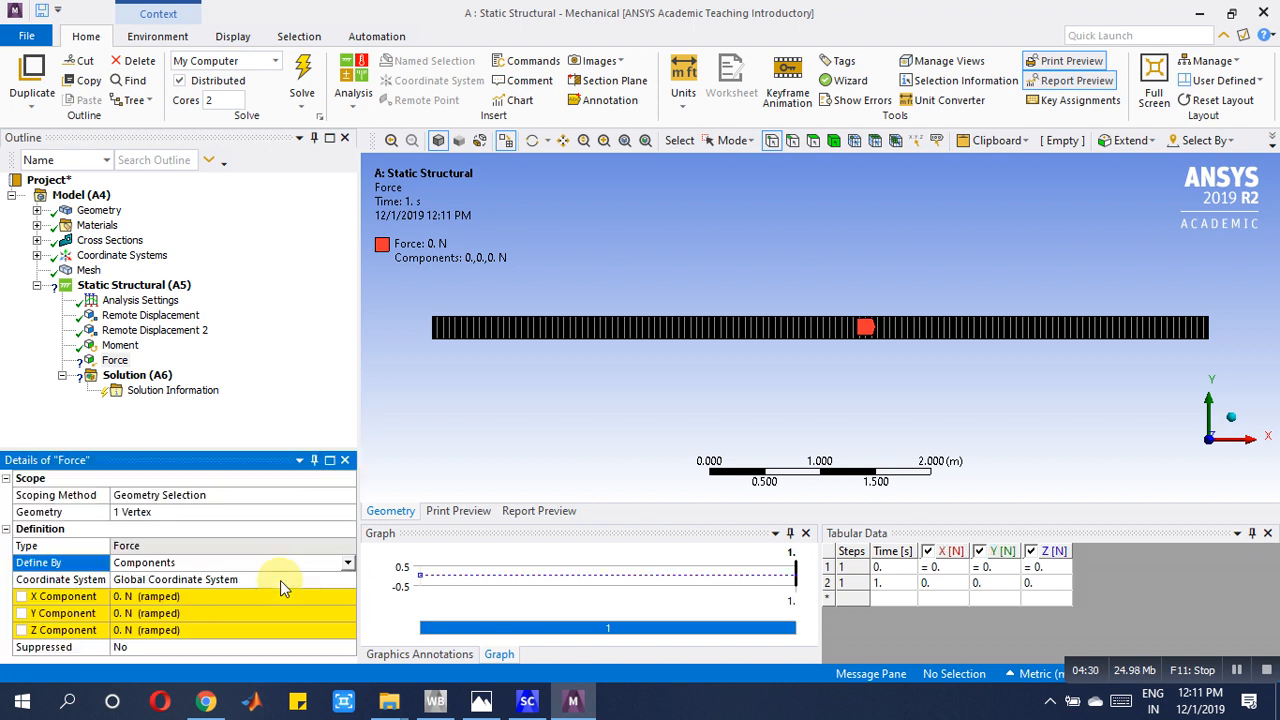
pyautogui.click(180, 613)
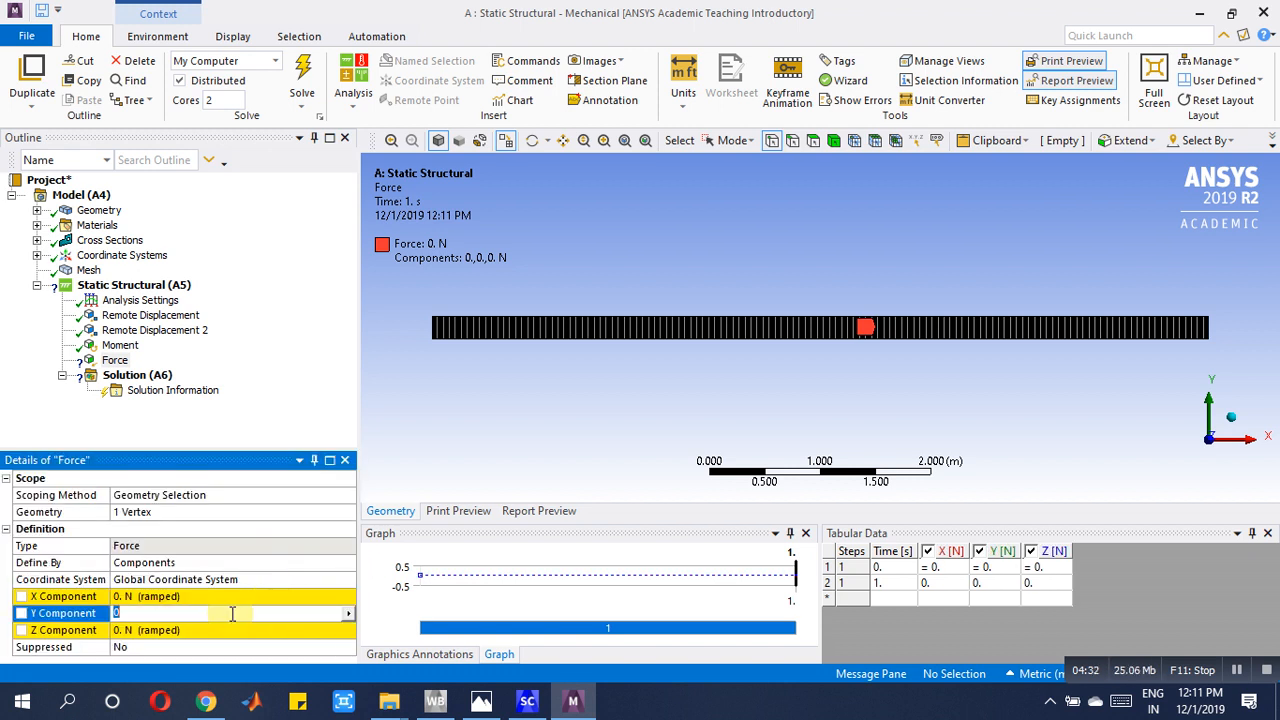
pyautogui.write('6000')
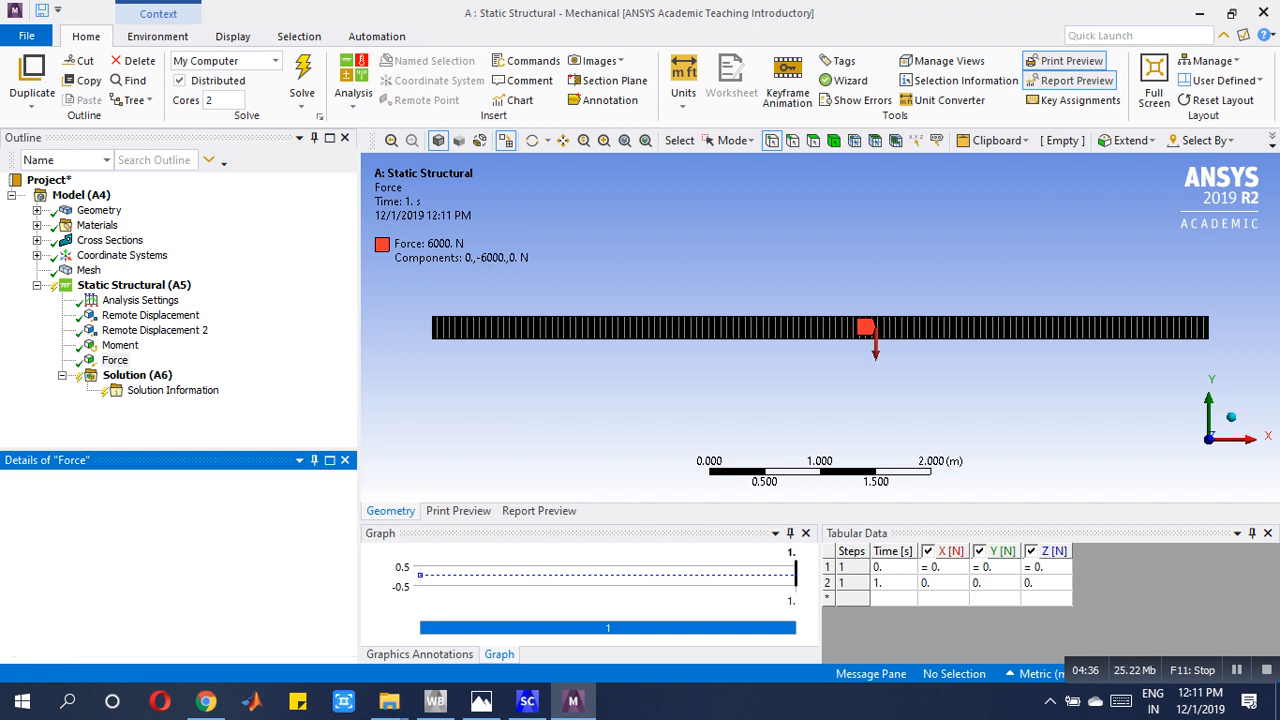
# - Add a second Force at the right end vertex with Y component −6000 N
pyautogui.rightClick(115, 285)
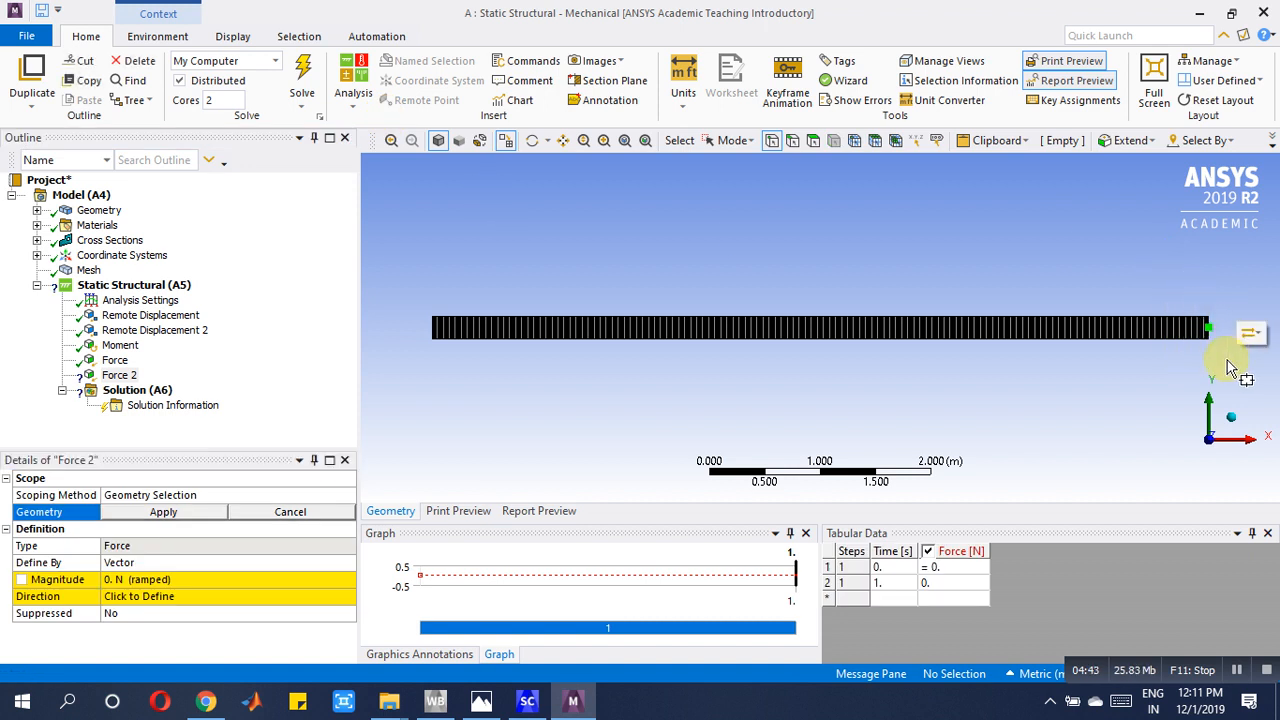
pyautogui.click(1205, 327)
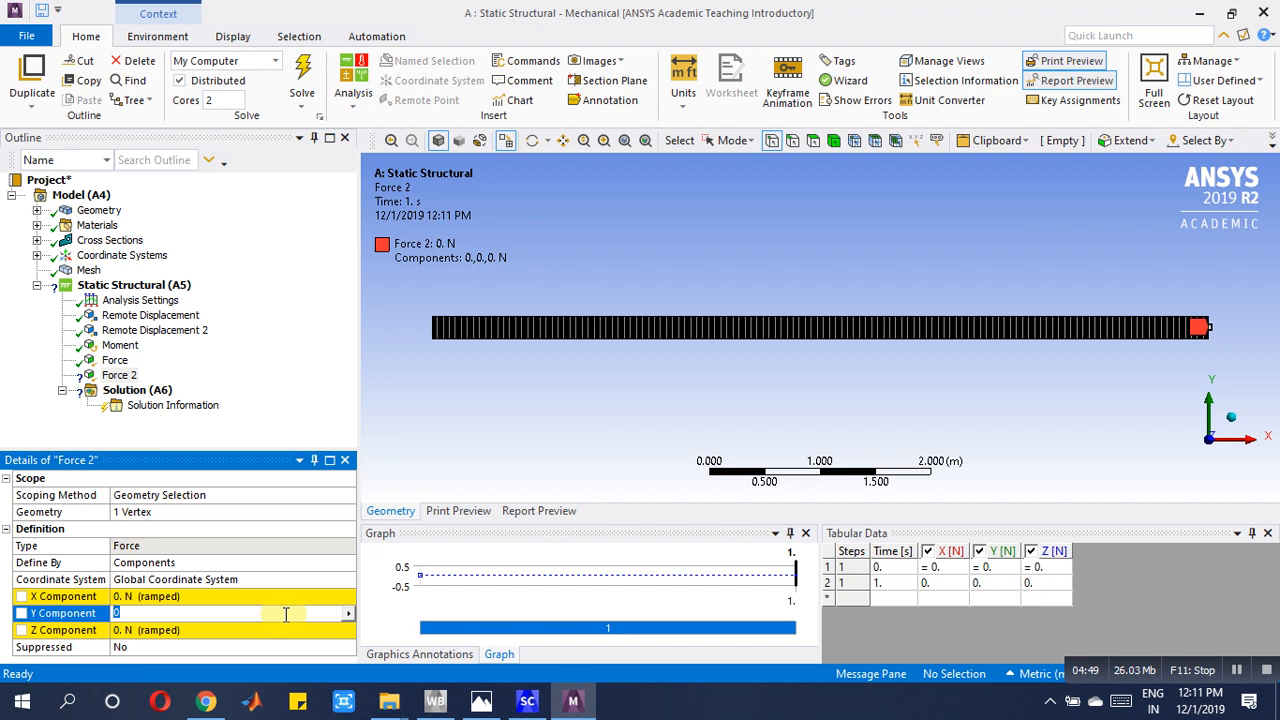
pyautogui.write('-6000. N  (ramped')
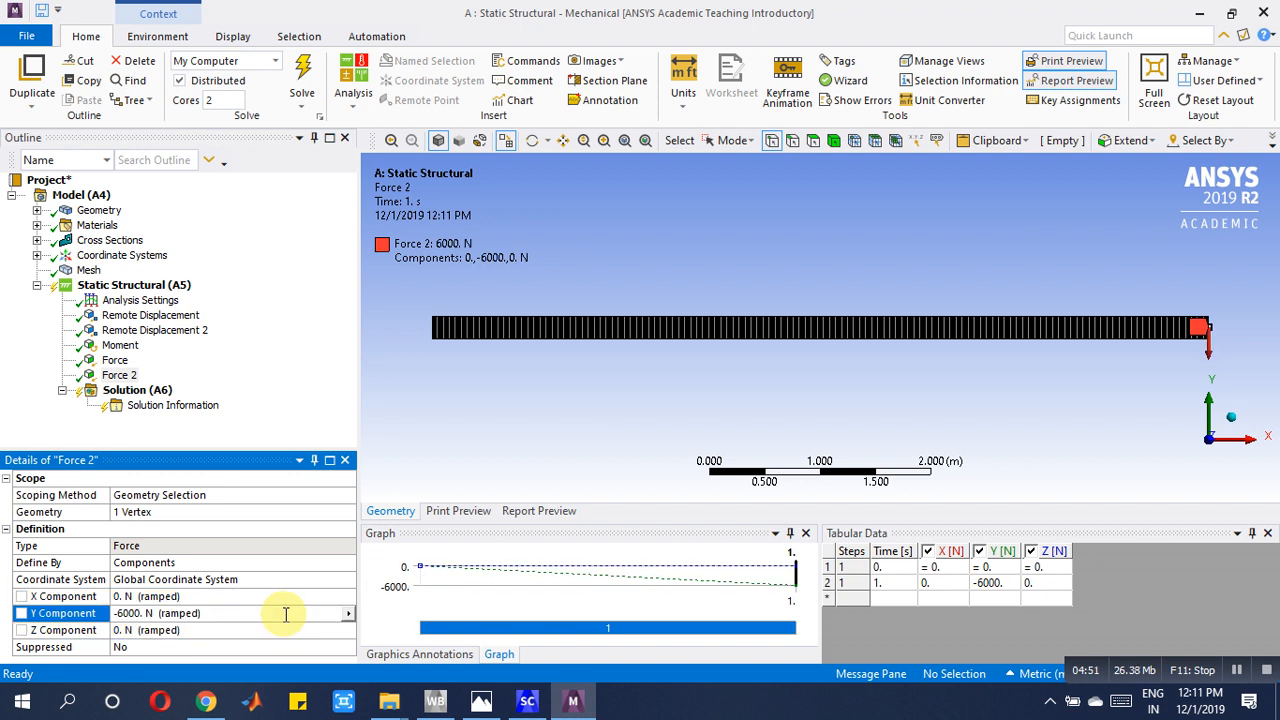
pyautogui.click(137, 390)
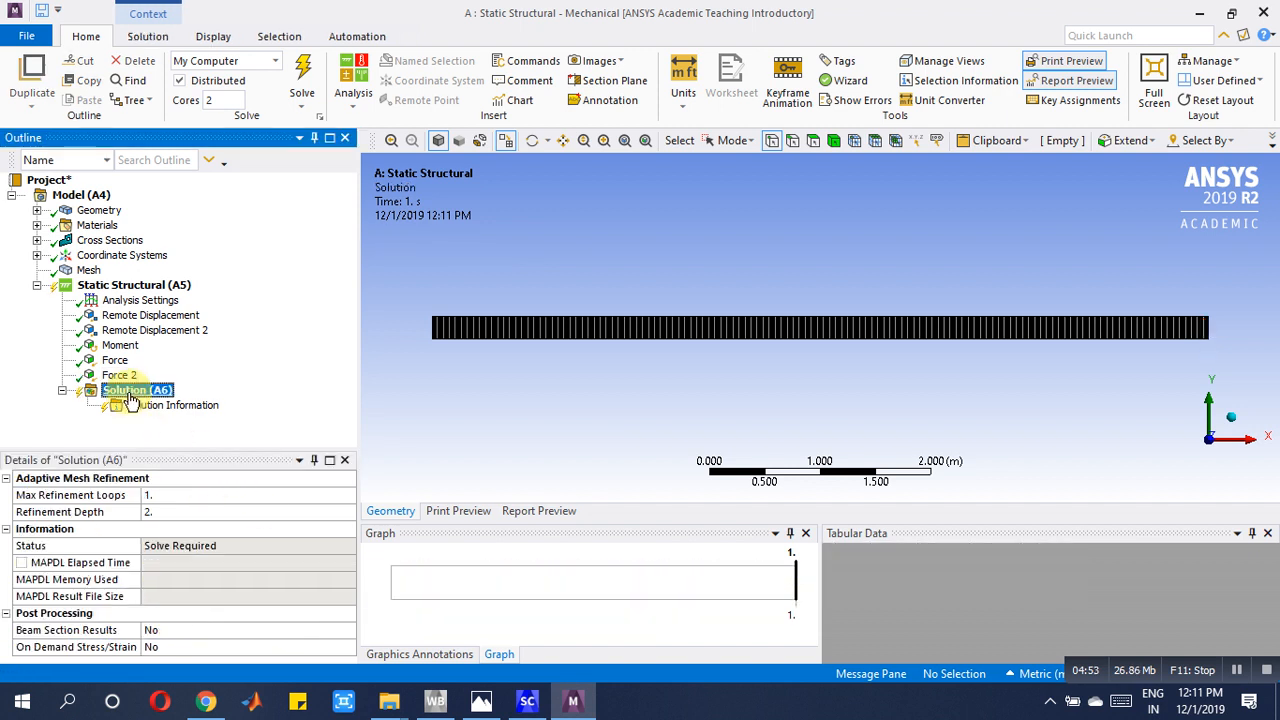
# - Review the beam's supports and loads, then solve from the Solution branch
pyautogui.click(133, 285)
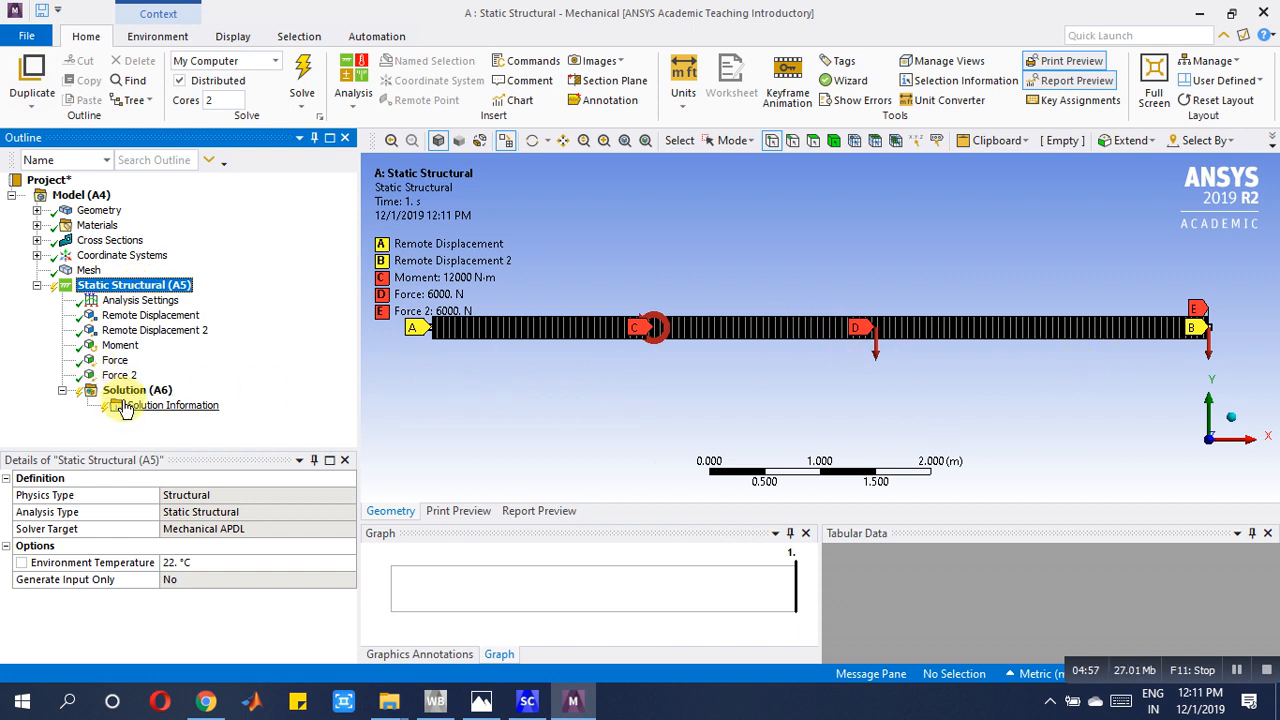
pyautogui.click(136, 389)
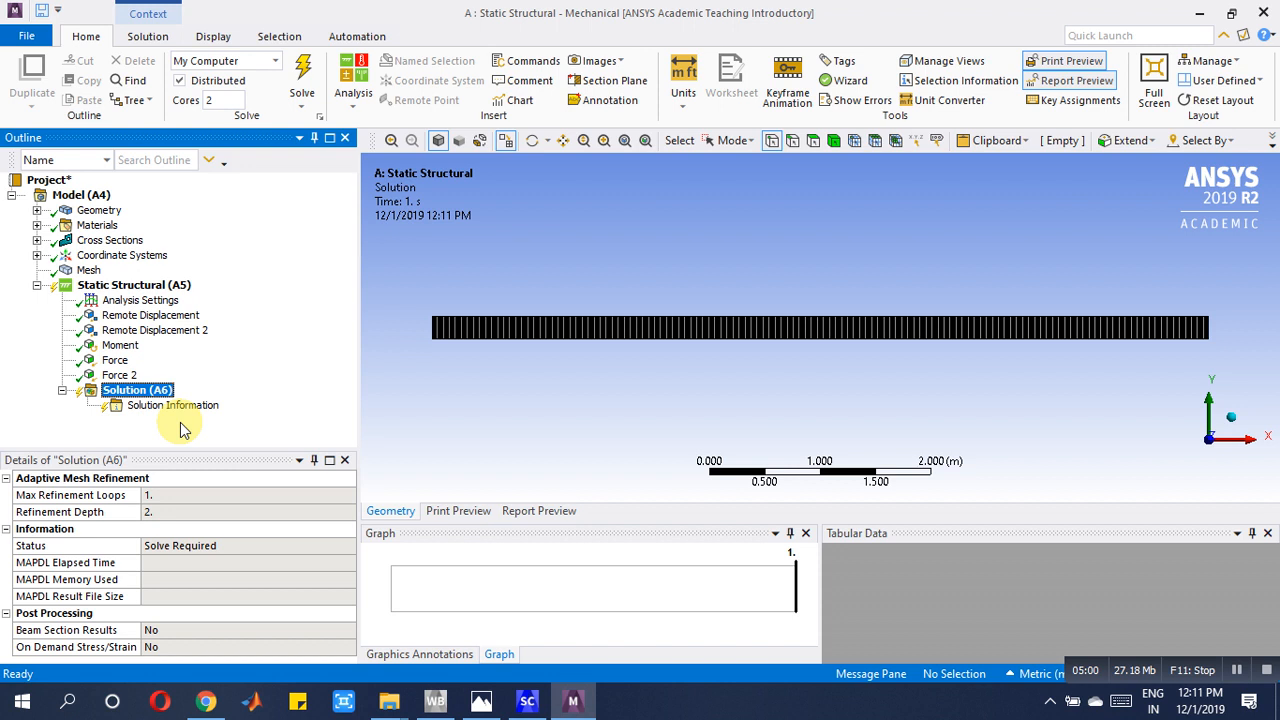
pyautogui.click(301, 70)
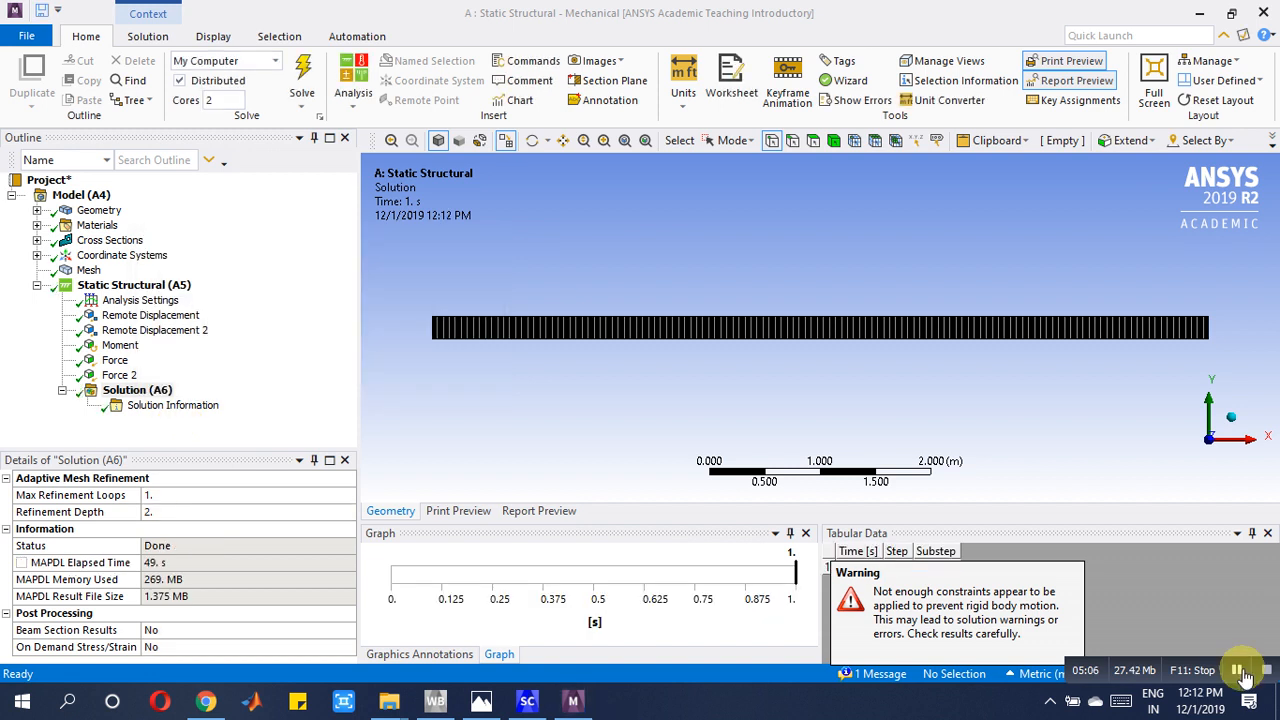
# - Insert a Shear-Moment Diagram beam result under Solution and a Path under Model
pyautogui.rightClick(137, 390)
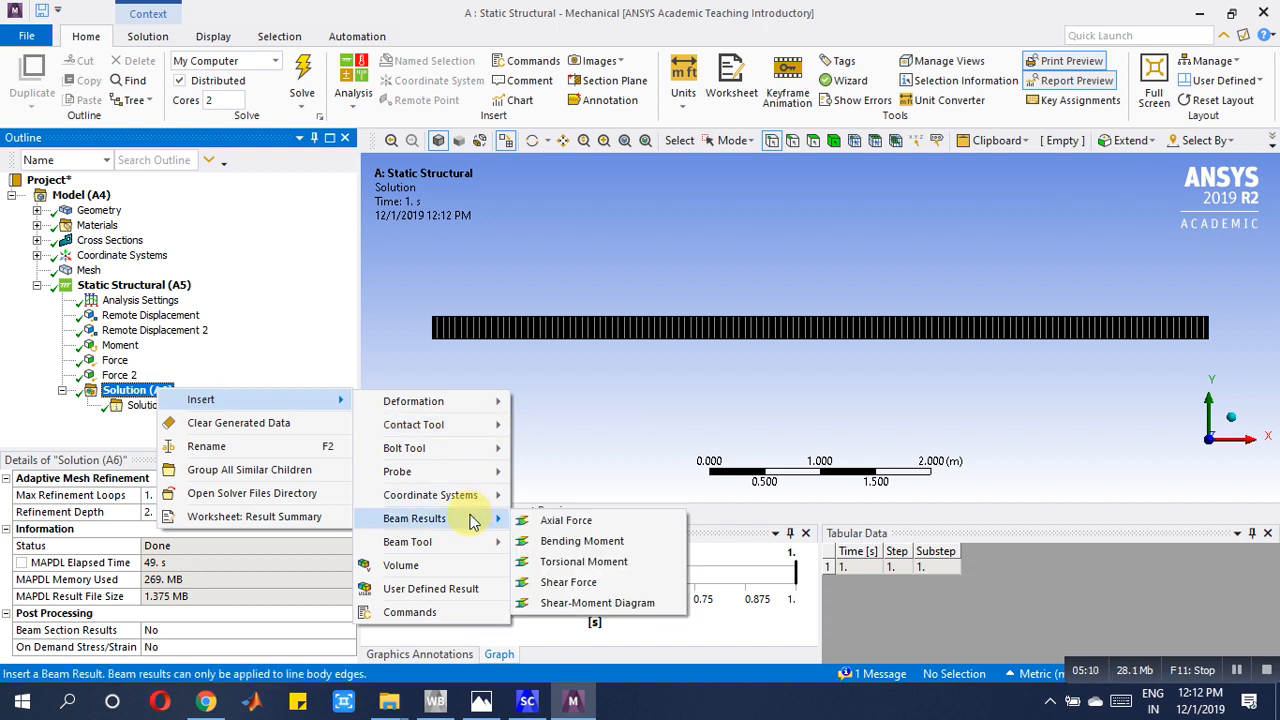
pyautogui.moveTo(597, 602)
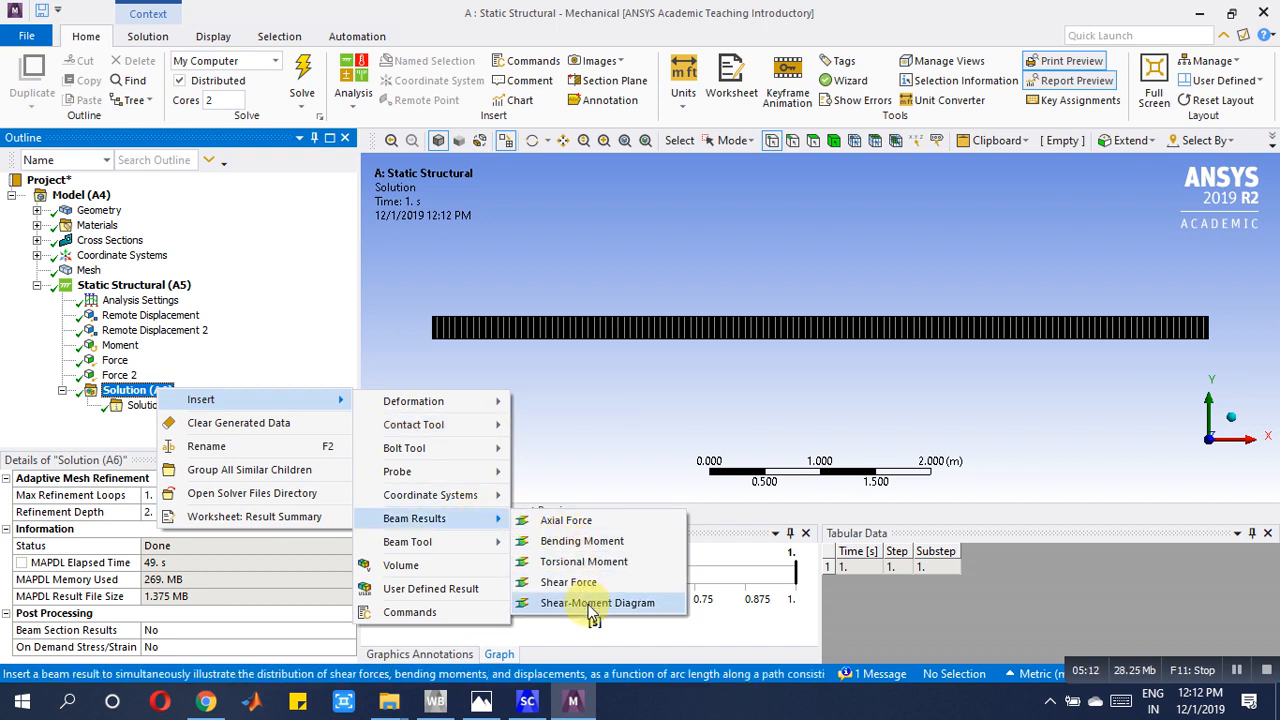
pyautogui.click(597, 602)
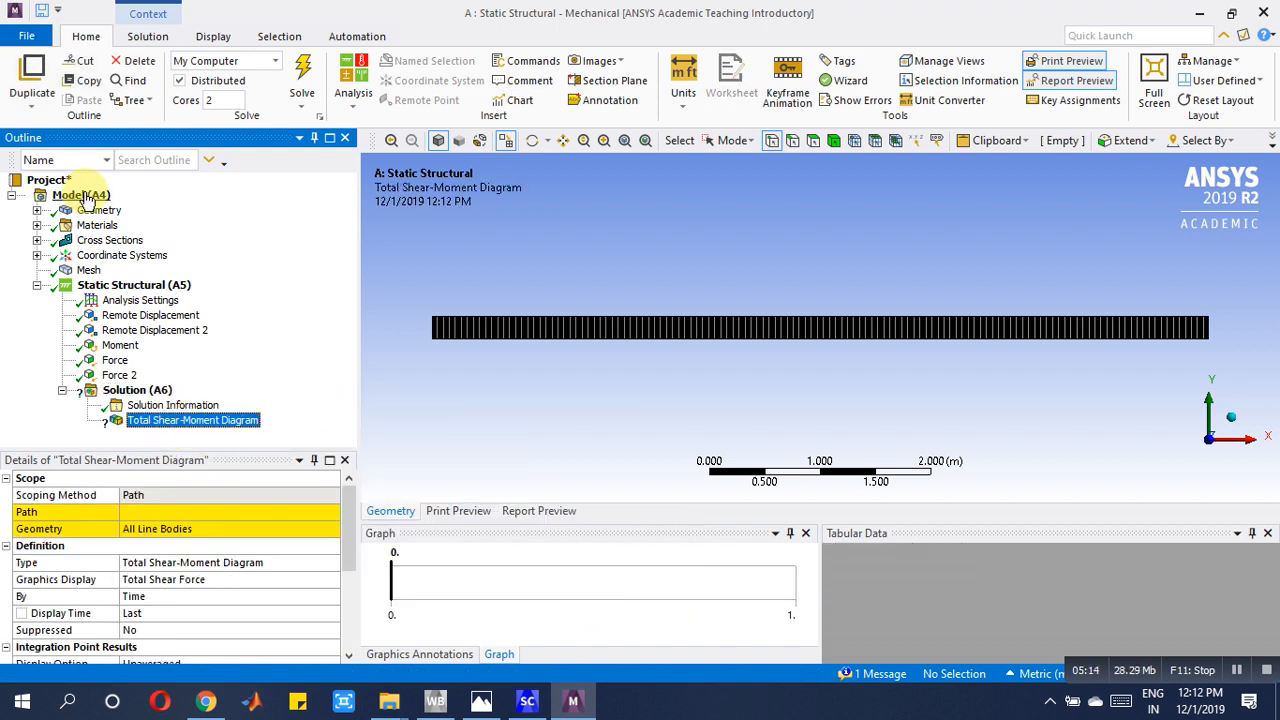
pyautogui.rightClick(68, 194)
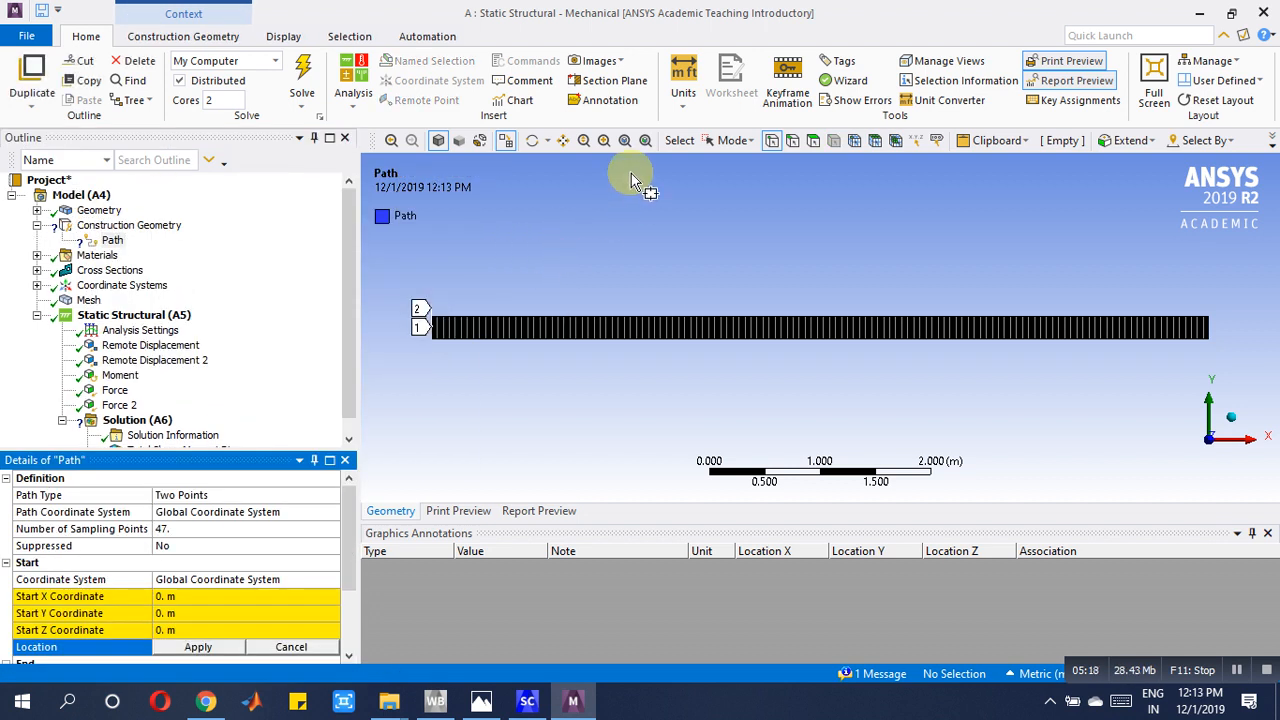
# - Scope the Path to the four beam edges as an Edge path and reopen the diagram
pyautogui.click(745, 140)
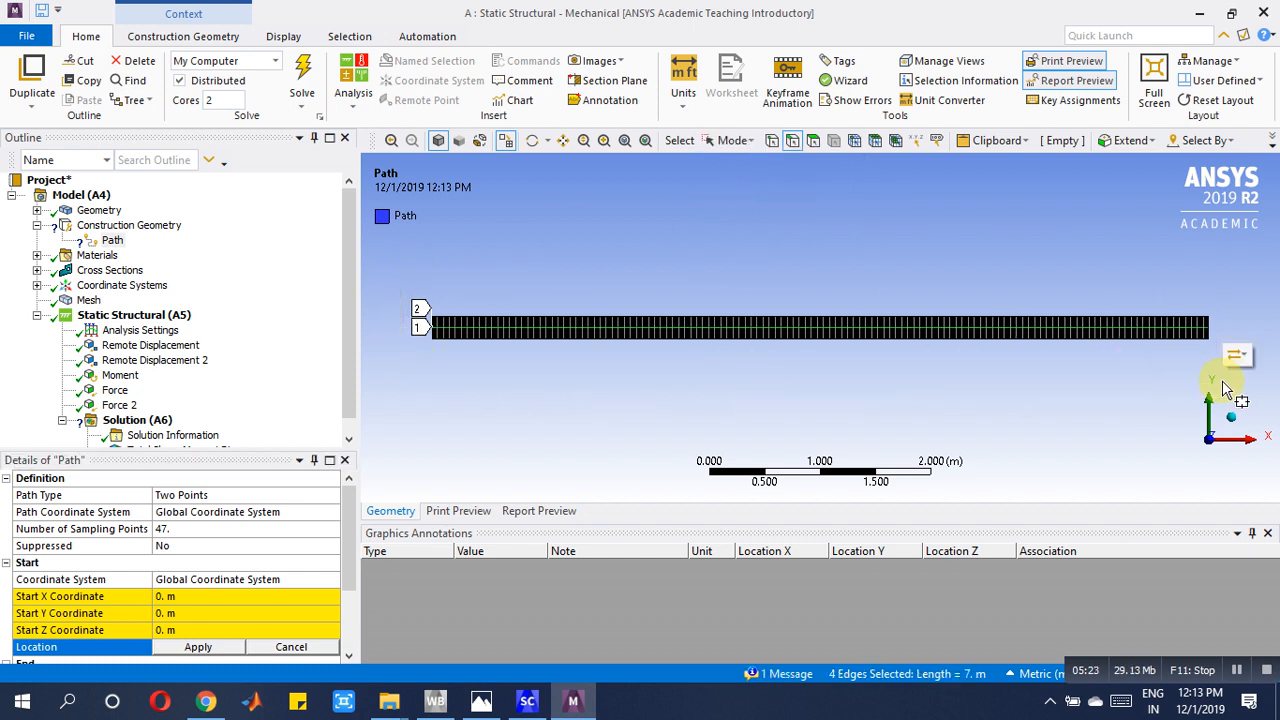
pyautogui.moveTo(1237, 355)
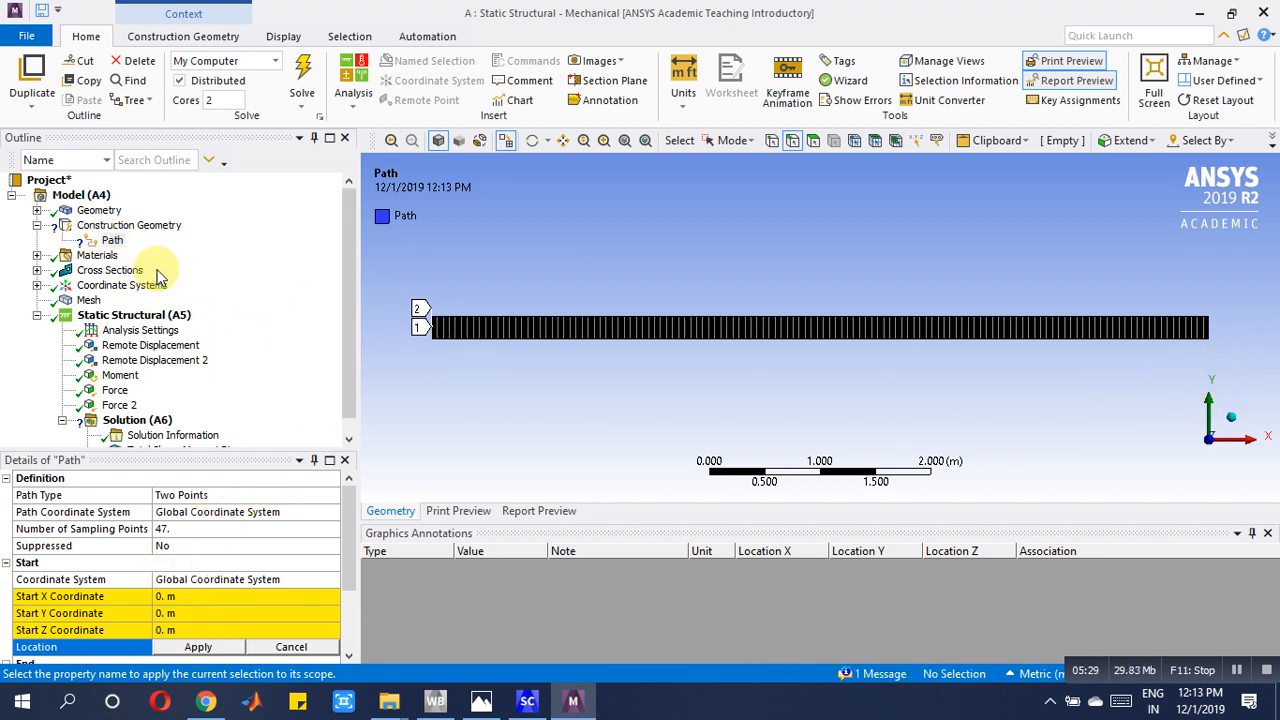
pyautogui.click(112, 240)
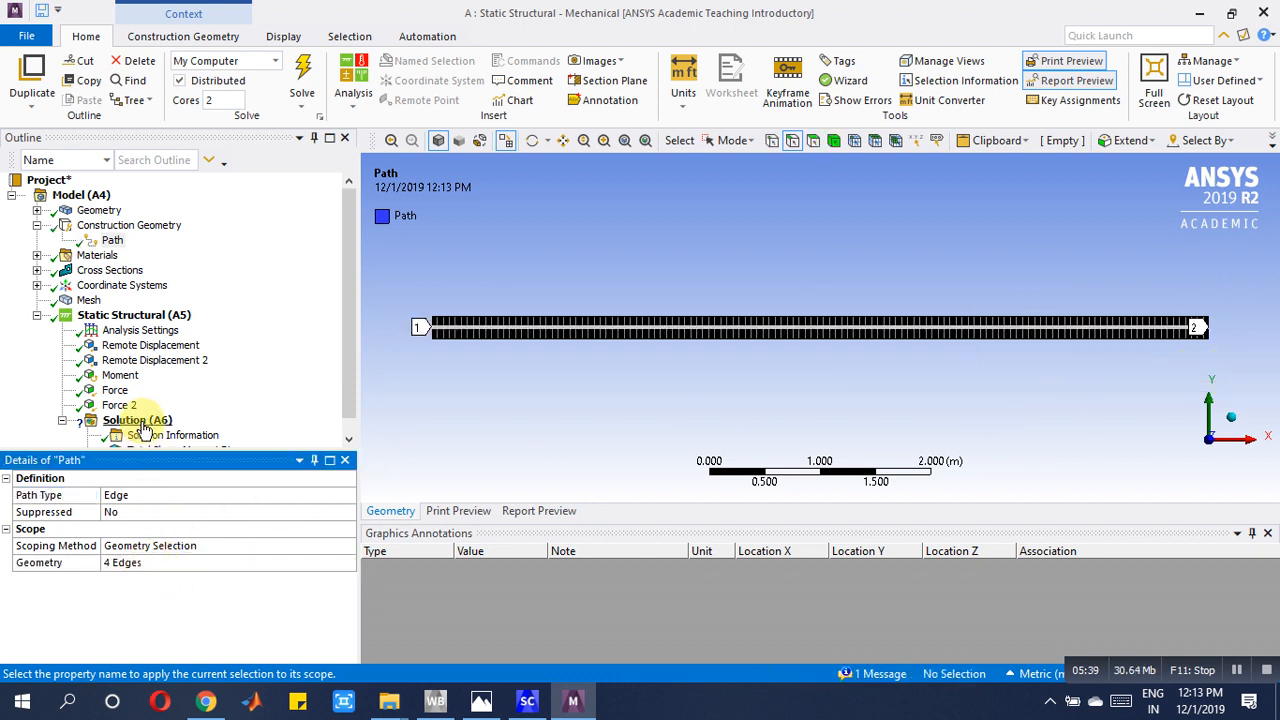
pyautogui.click(192, 435)
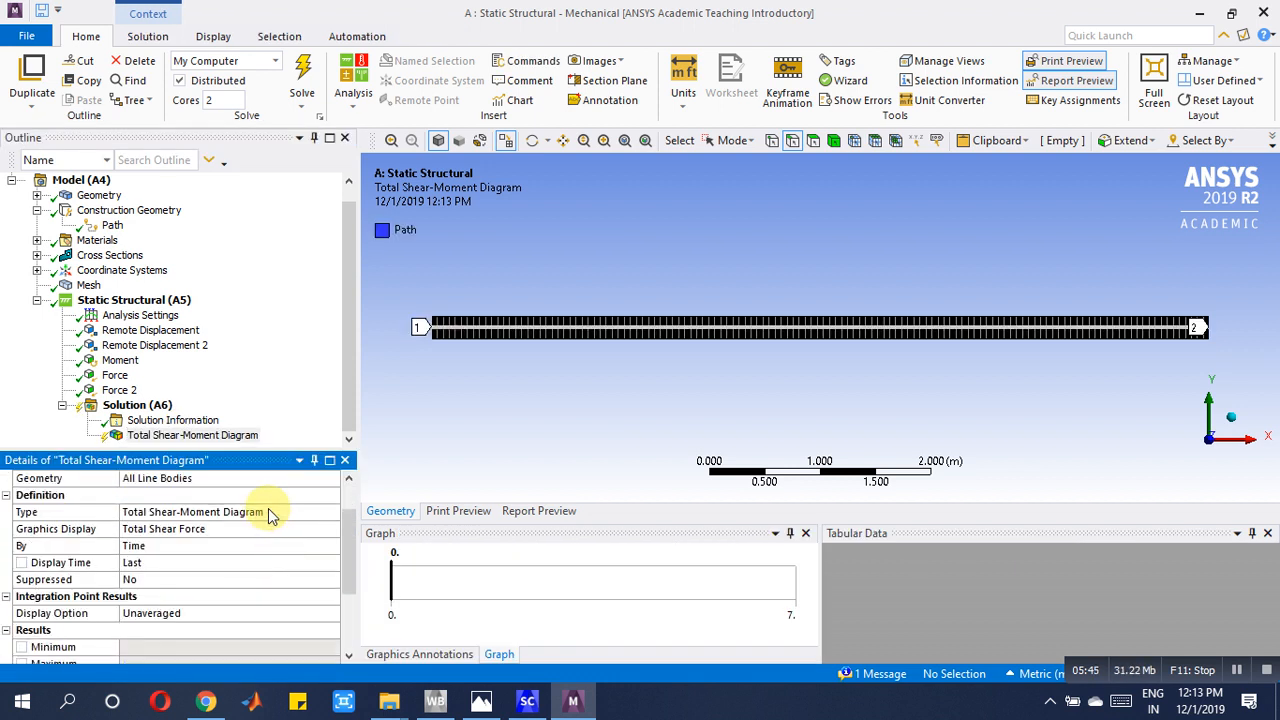
# - Set the diagram type to Directional Shear-Moment Diagram (VY-MZ-UY)
pyautogui.click(331, 511)
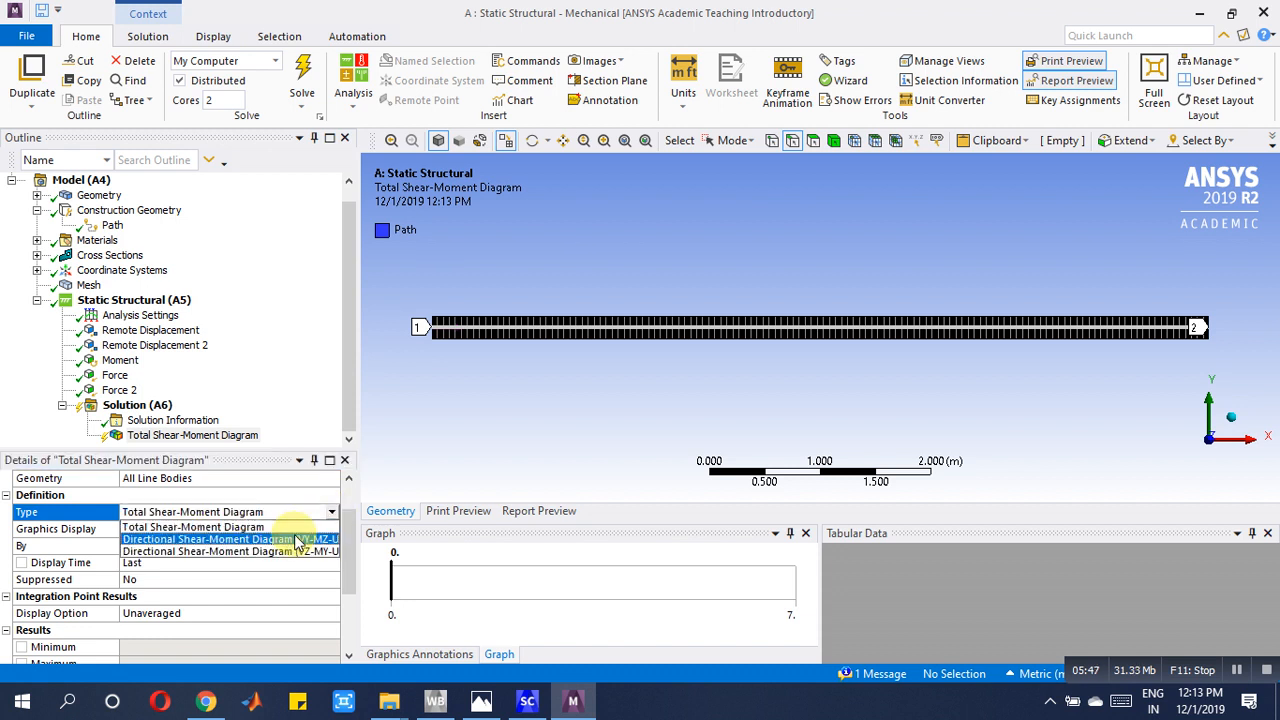
pyautogui.click(207, 539)
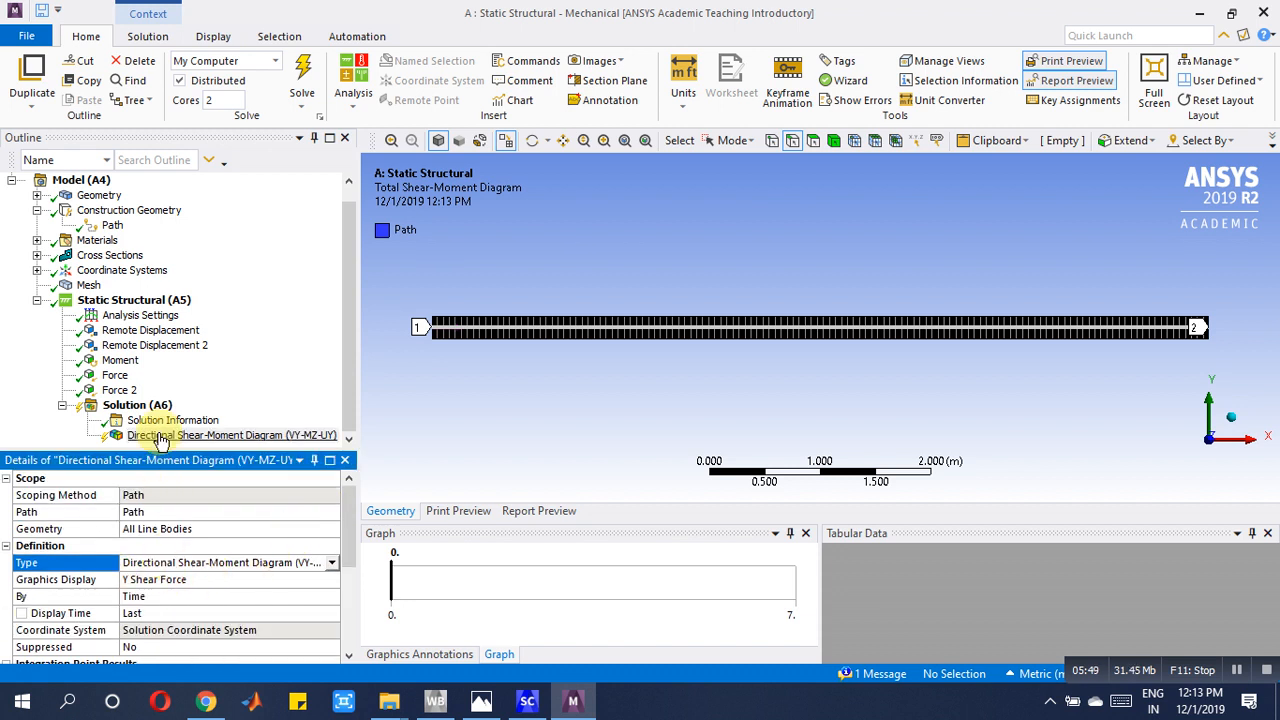